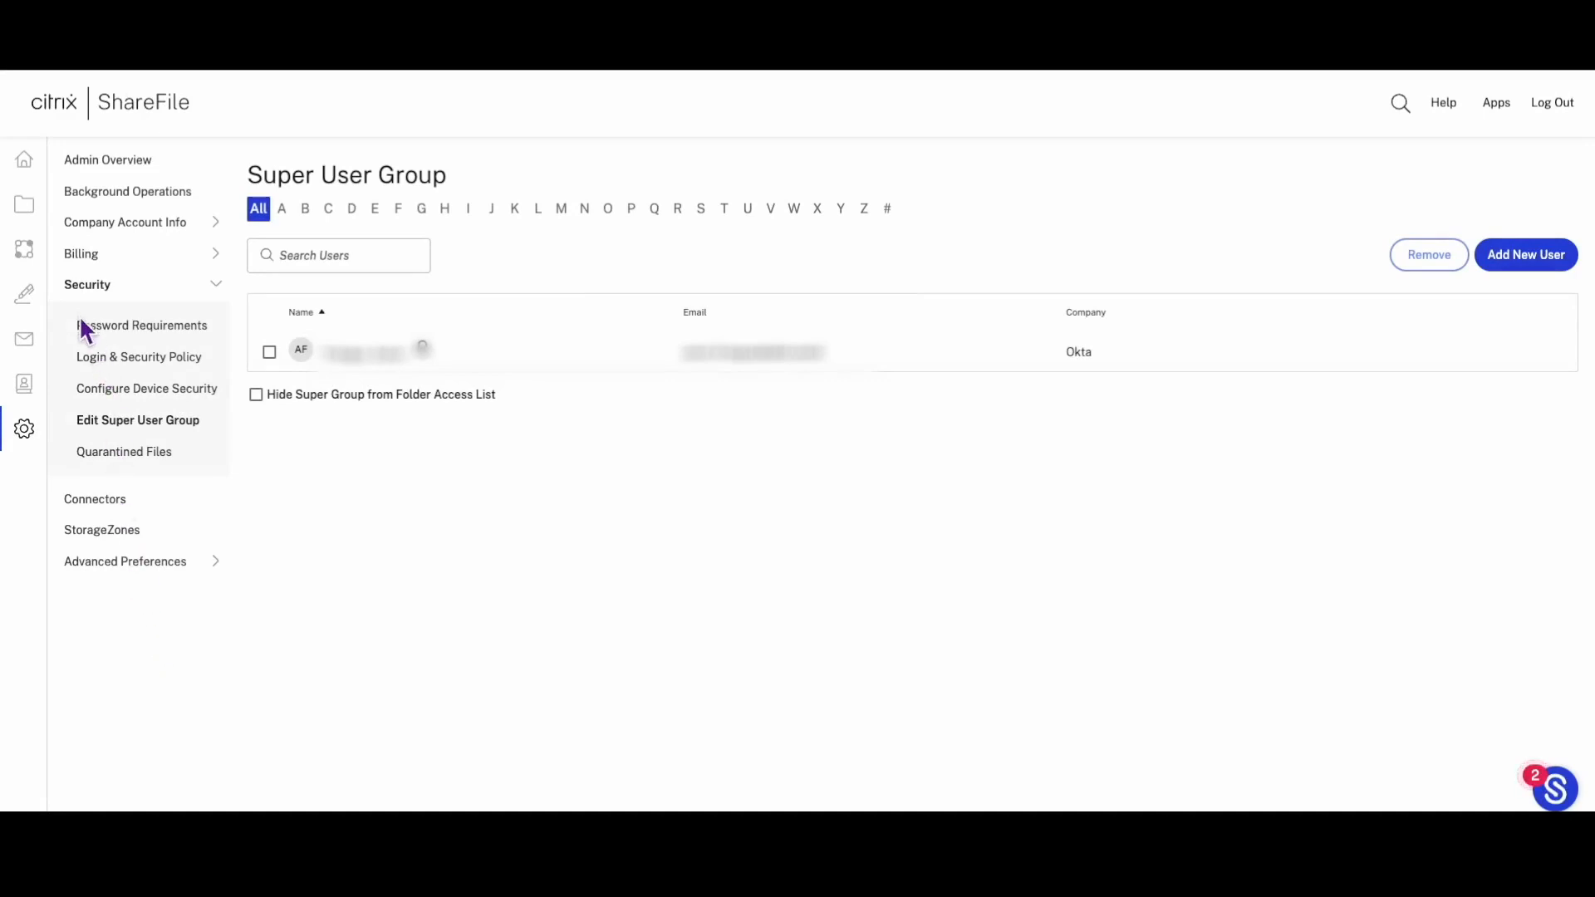
{"action": "mouse_move", "coordinate": [24, 429]}
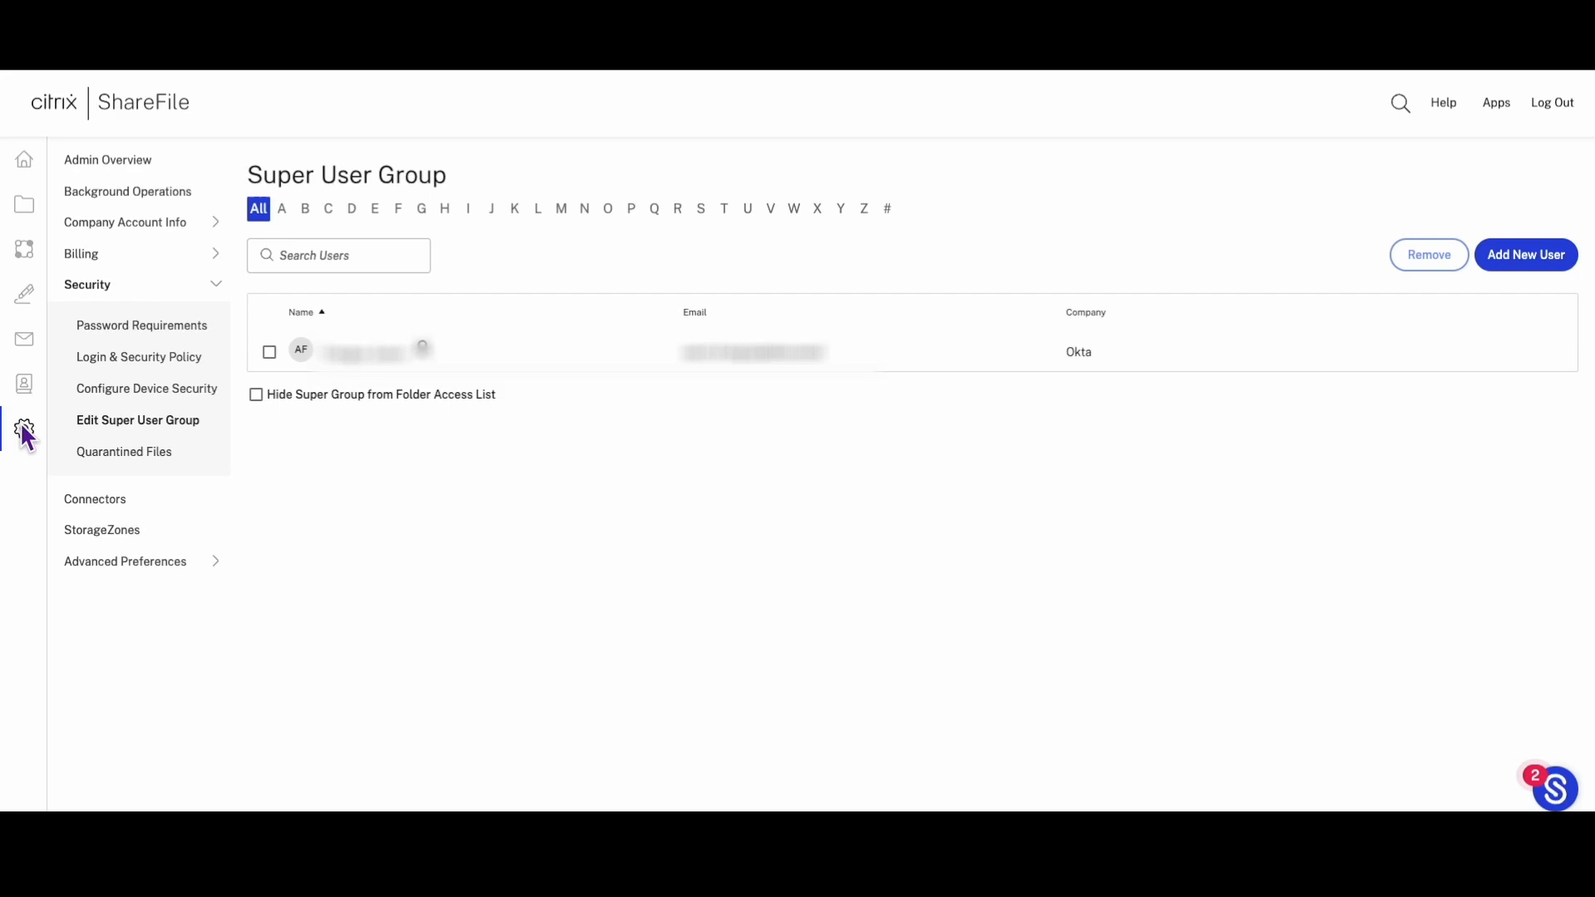
- Open the Super User Group settings under ShareFile's admin security settings
{"action": "left_click", "coordinate": [24, 428]}
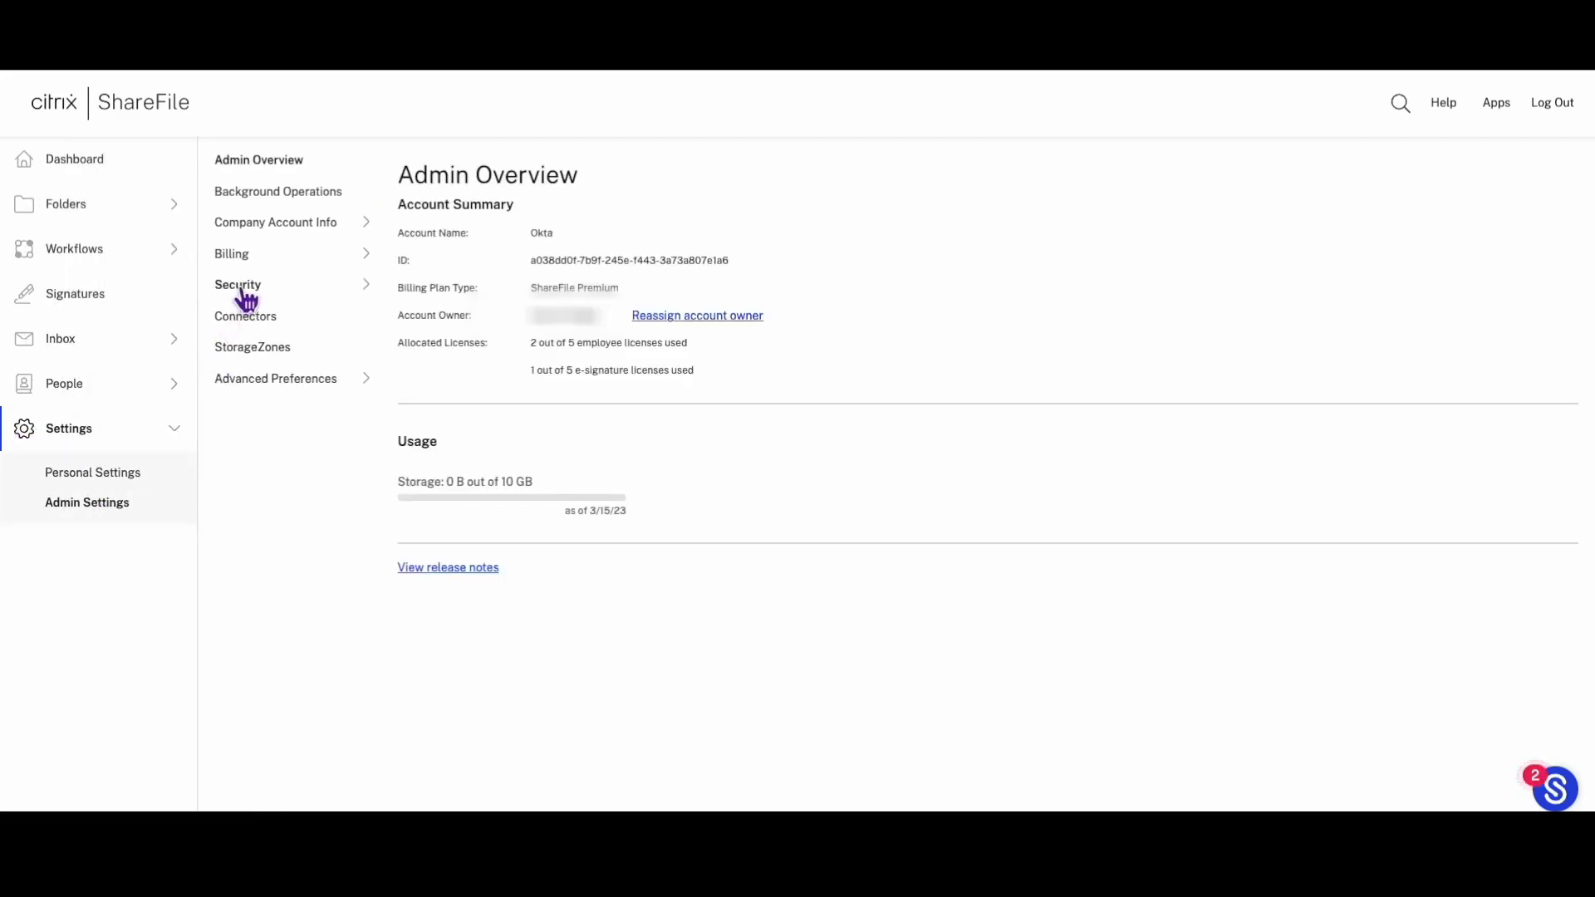
{"action": "left_click", "coordinate": [237, 285]}
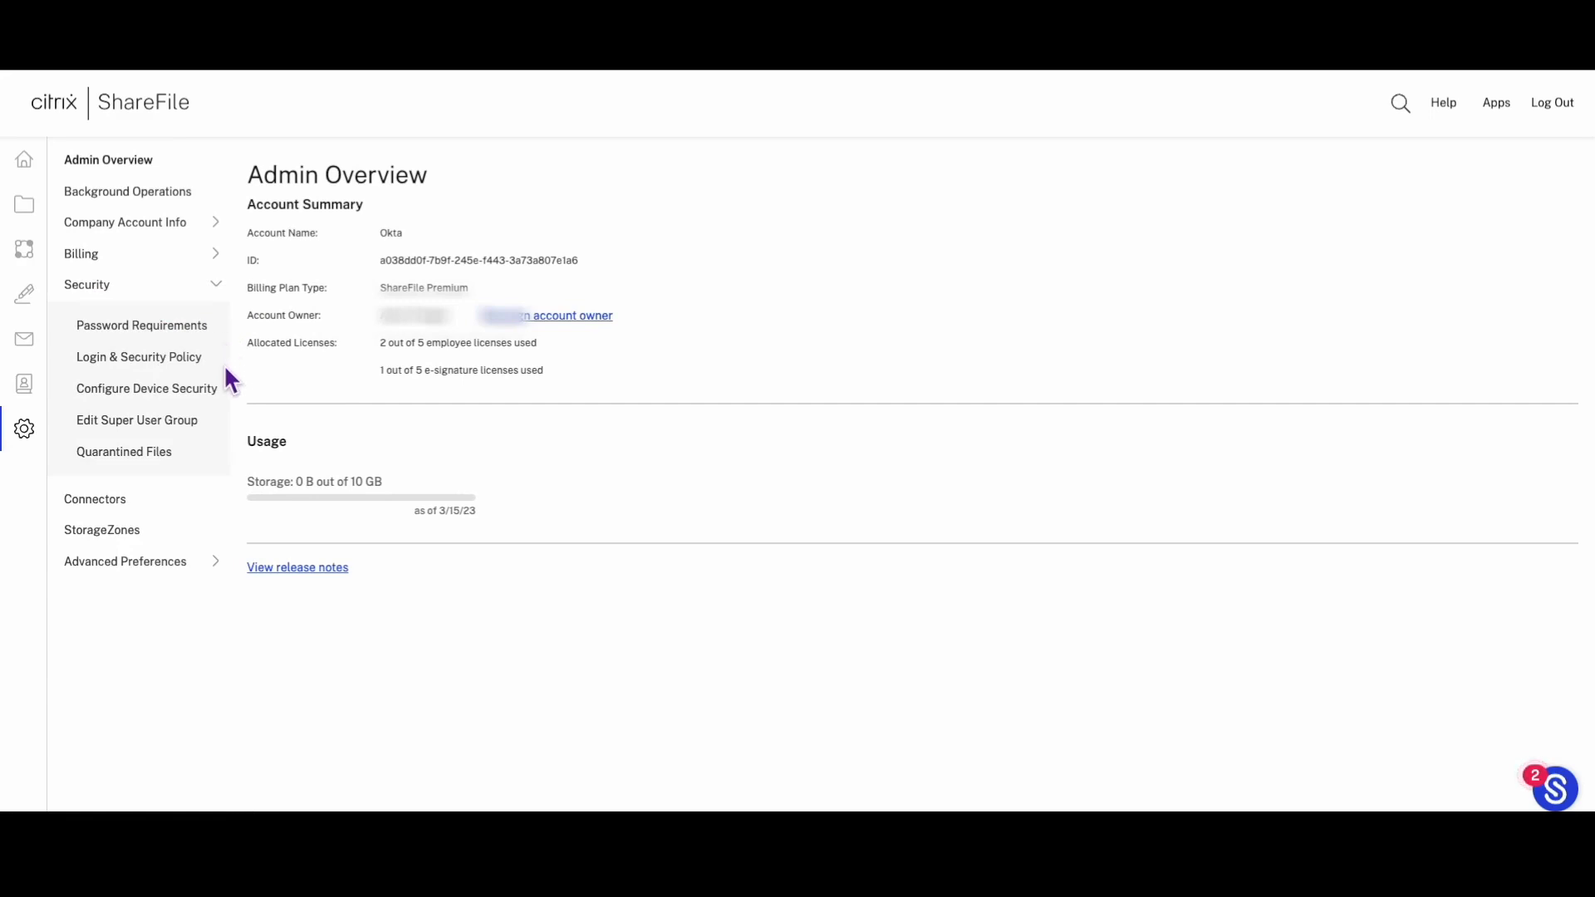
{"action": "left_click", "coordinate": [136, 420]}
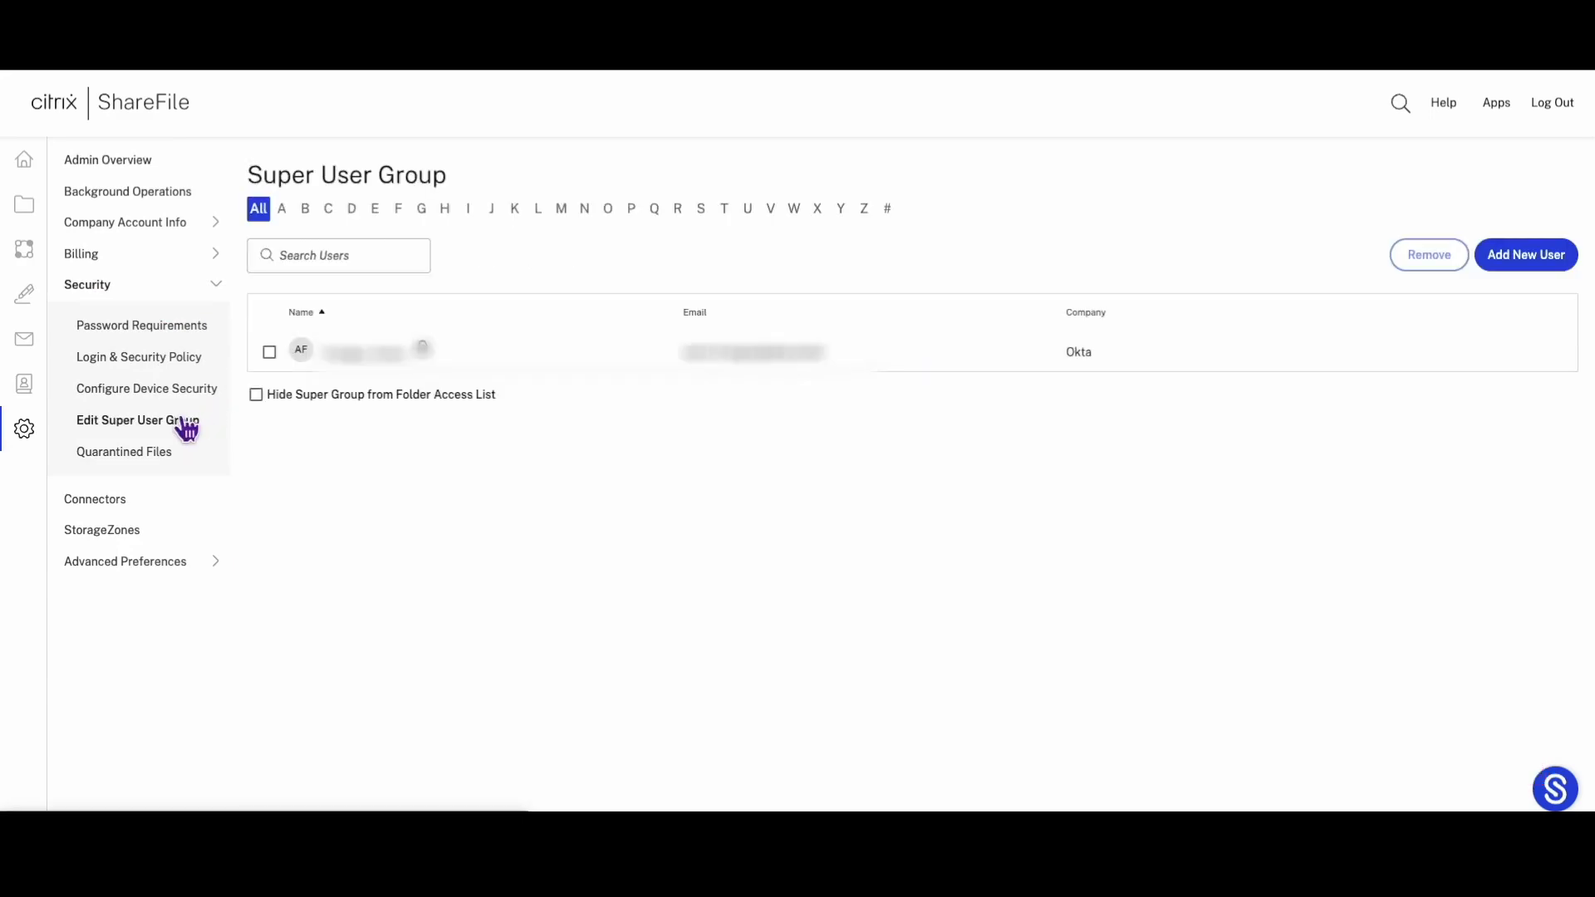
{"action": "mouse_move", "coordinate": [1402, 408]}
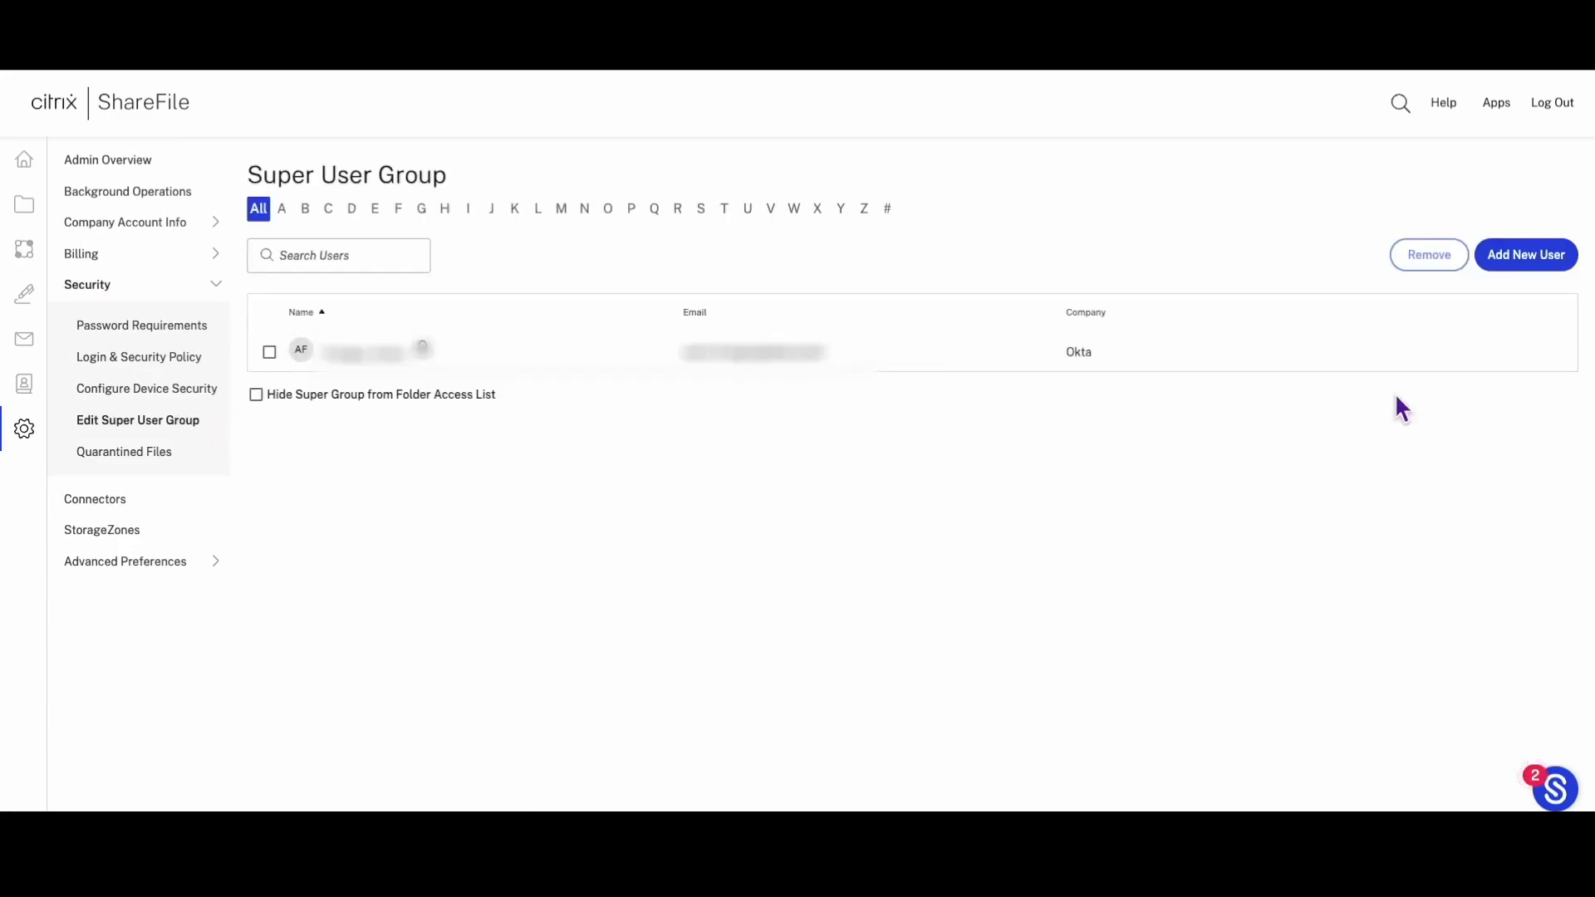
- Add the matching 'admin' account as a new Super User Group member and save
{"action": "left_click", "coordinate": [1525, 254]}
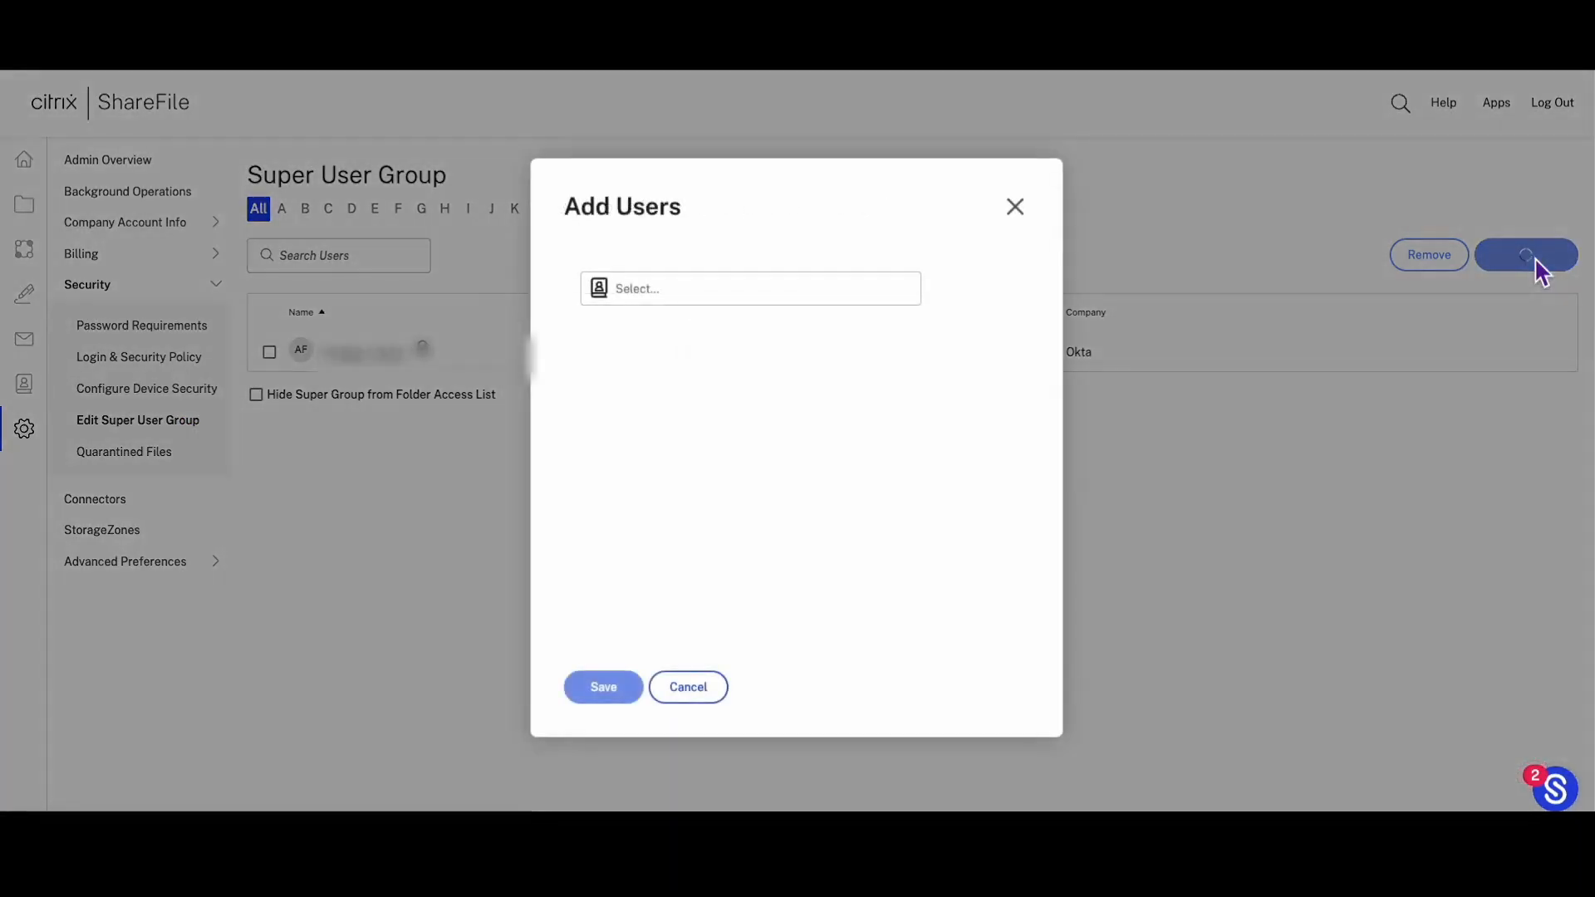
{"action": "left_click", "coordinate": [749, 288]}
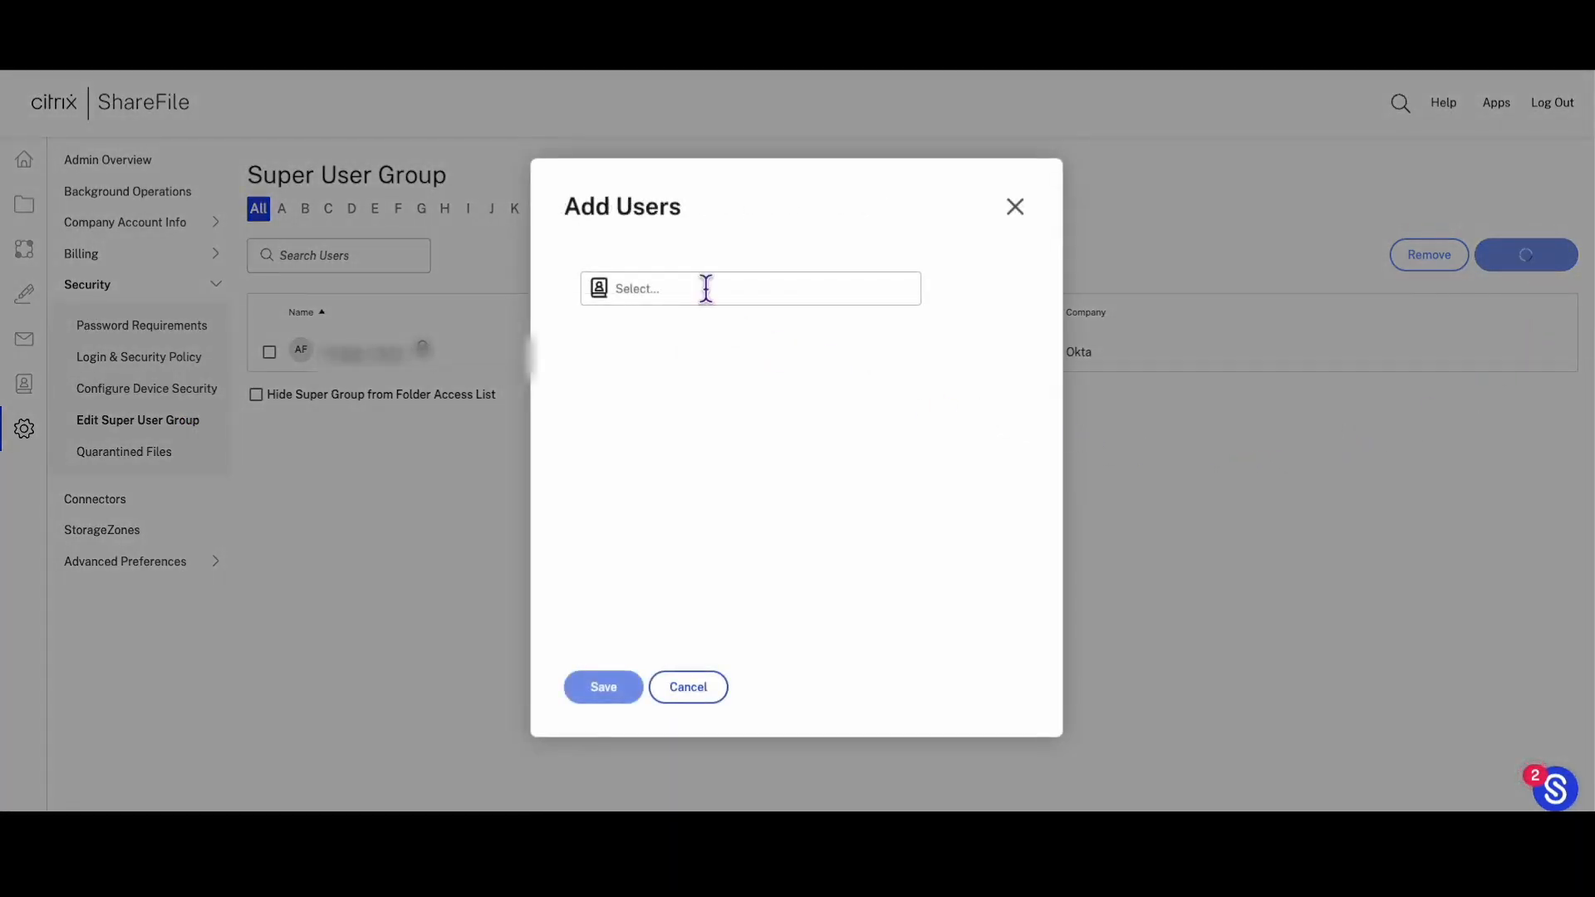
{"action": "left_click", "coordinate": [750, 288]}
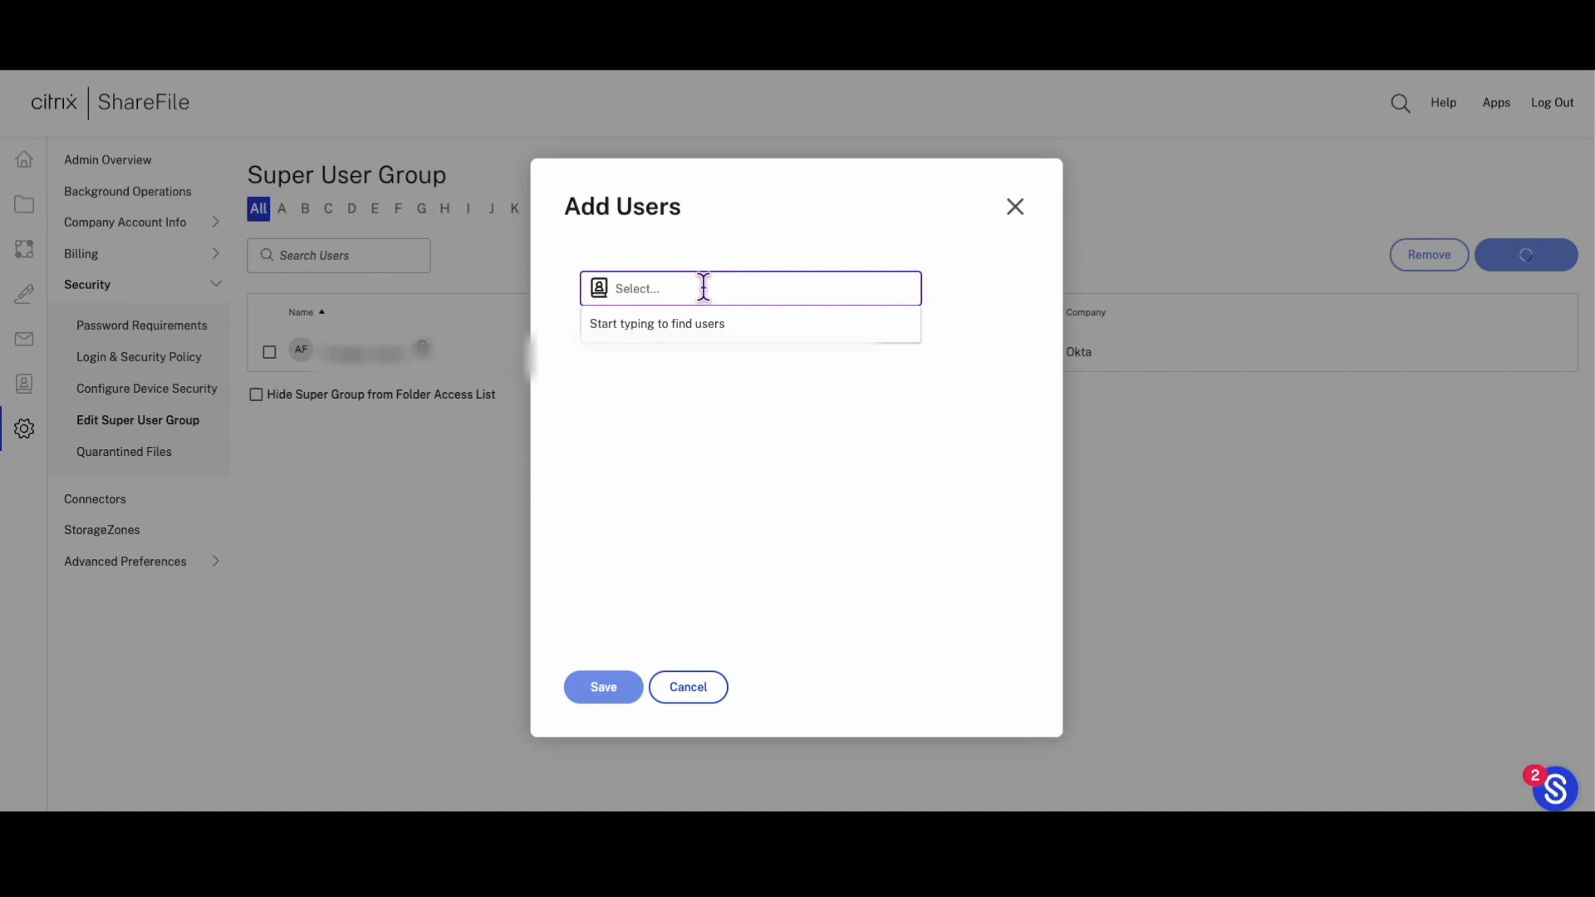
{"action": "type", "text": "admin"}
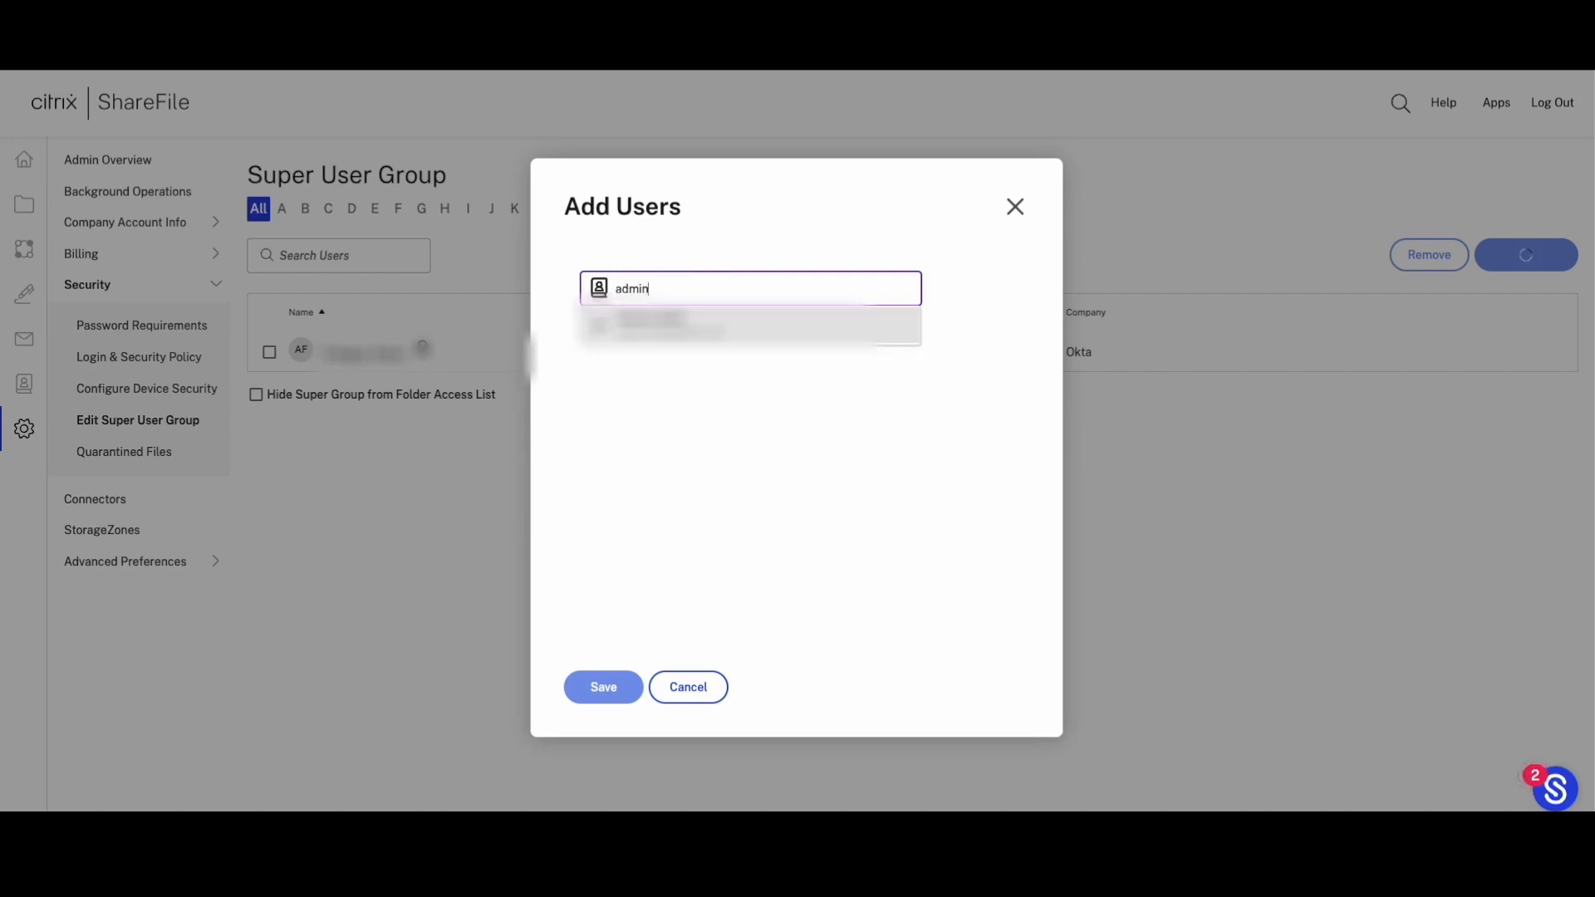
{"action": "left_click", "coordinate": [681, 323]}
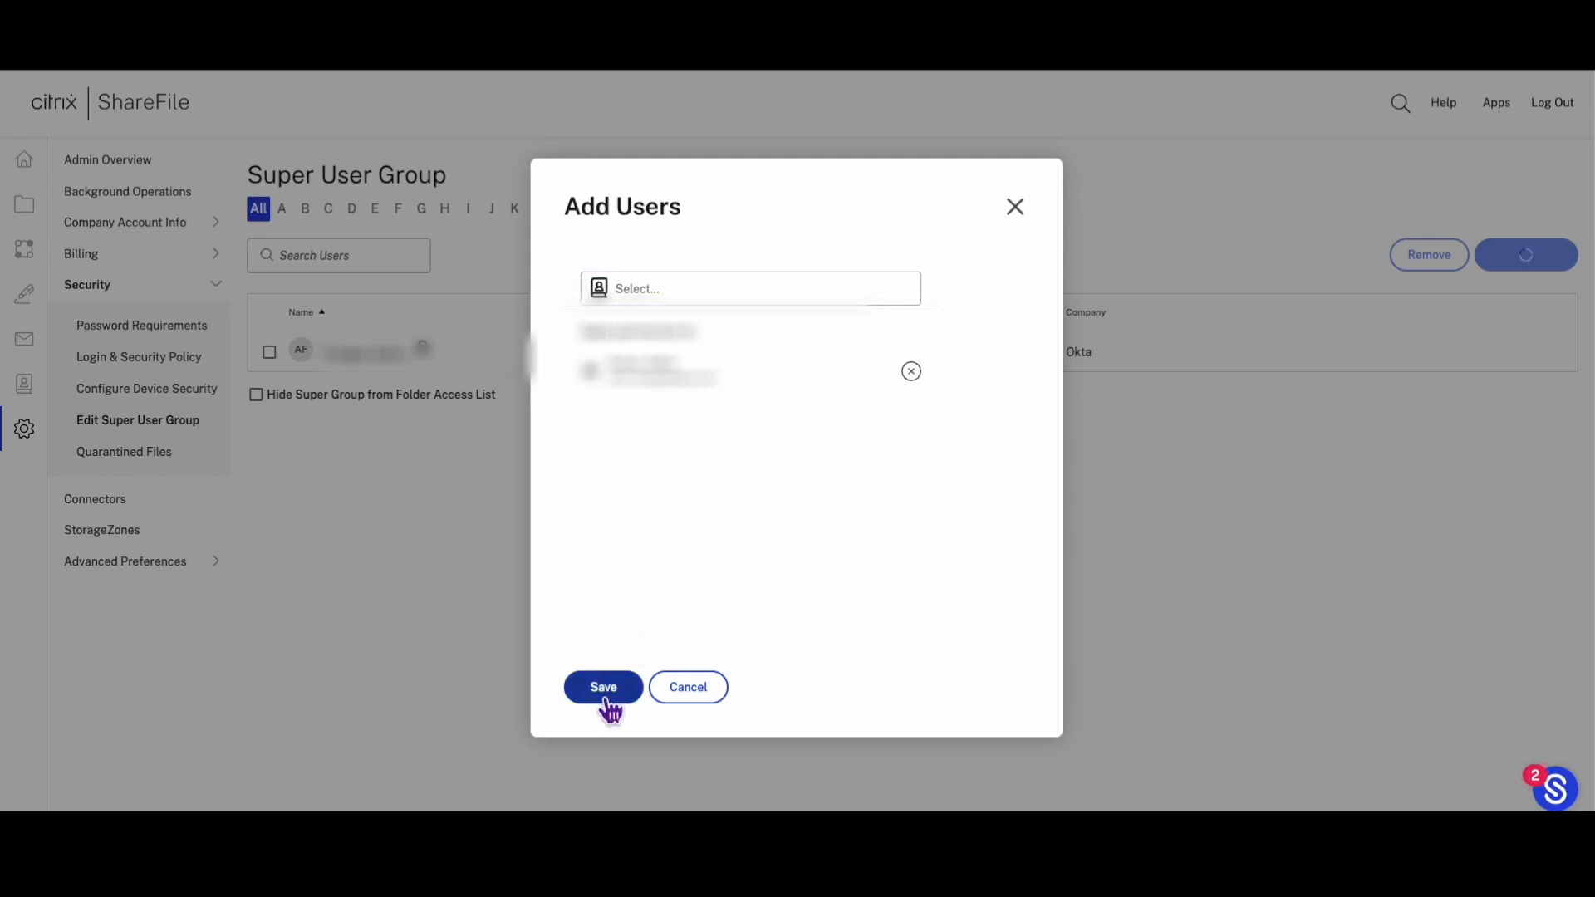
{"action": "left_click", "coordinate": [603, 687]}
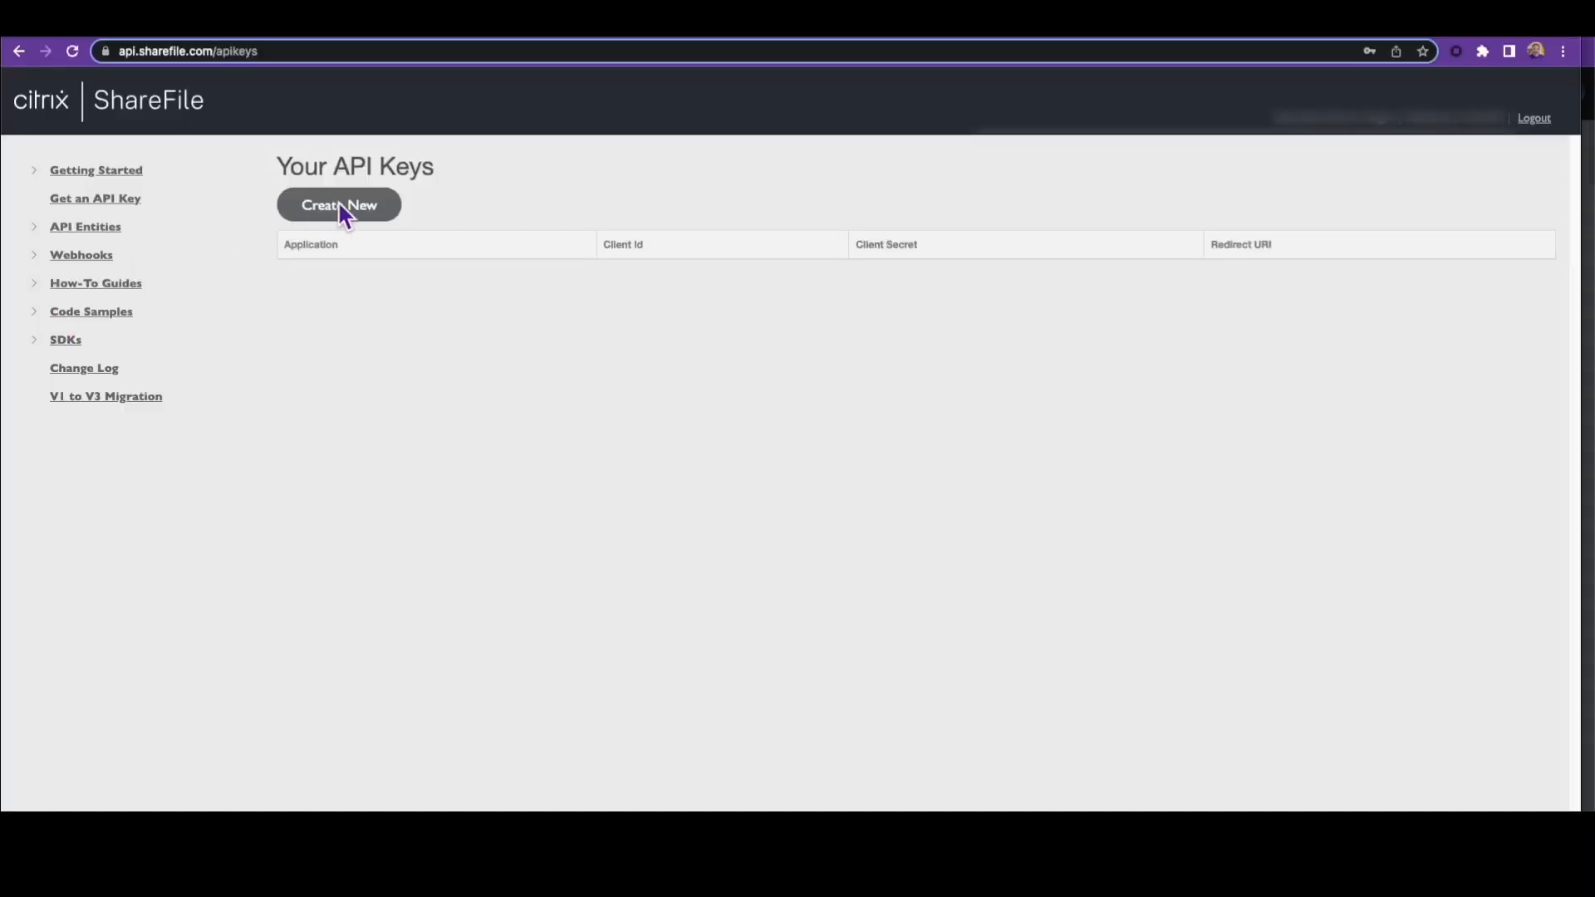
- Generate a ShareFile API key 'Okta Integration' with the Okta OAuth redirect URI
{"action": "left_click", "coordinate": [338, 204]}
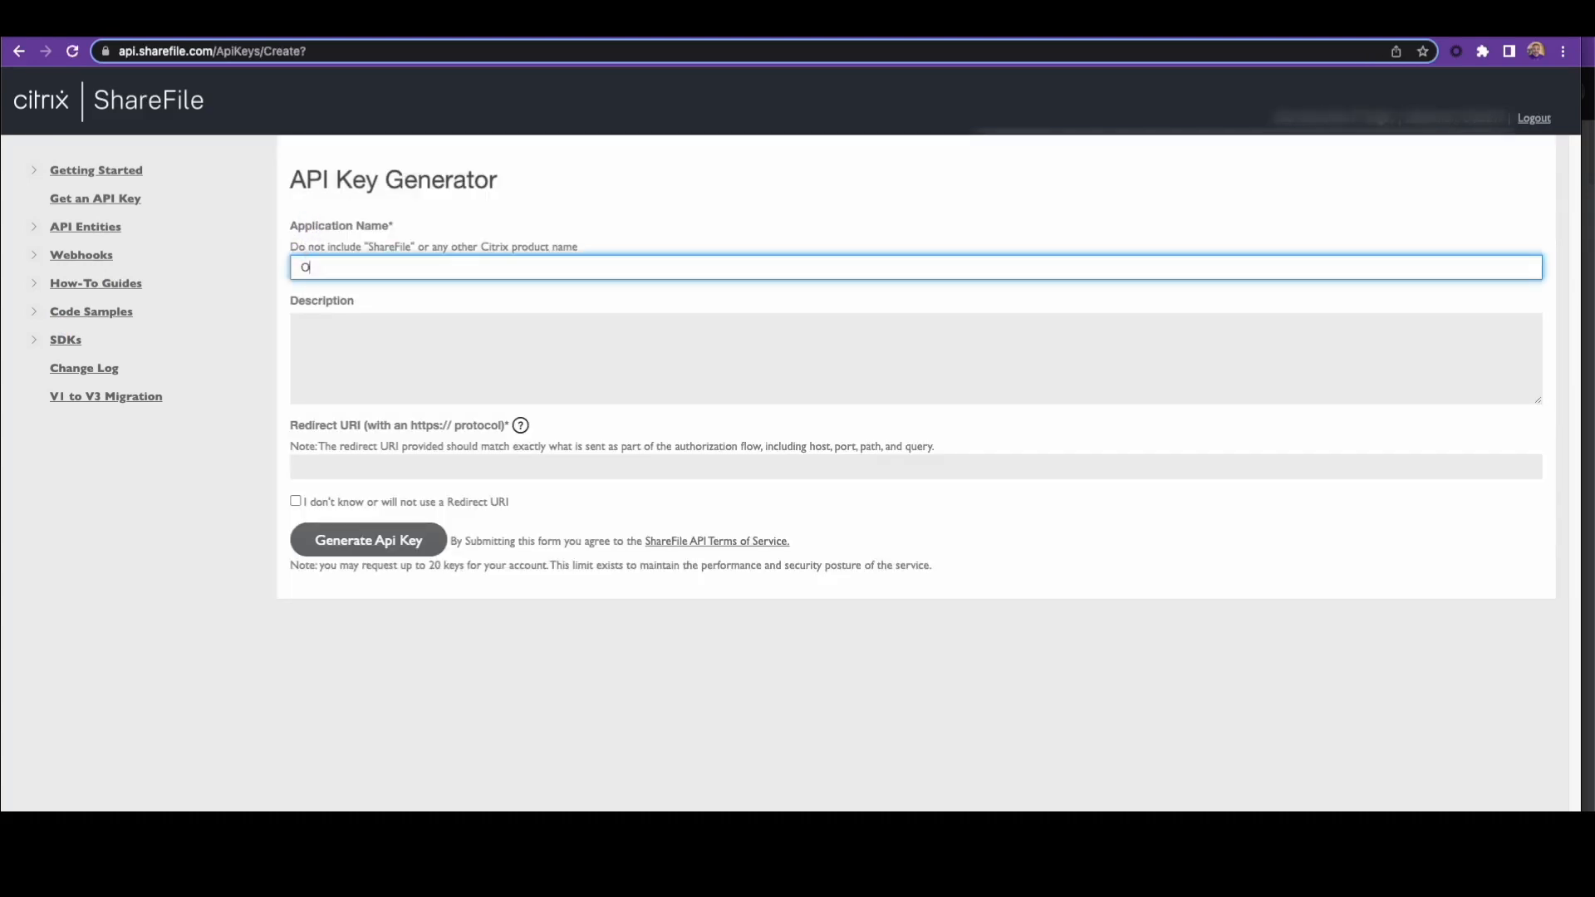
{"action": "type", "text": "Okta"}
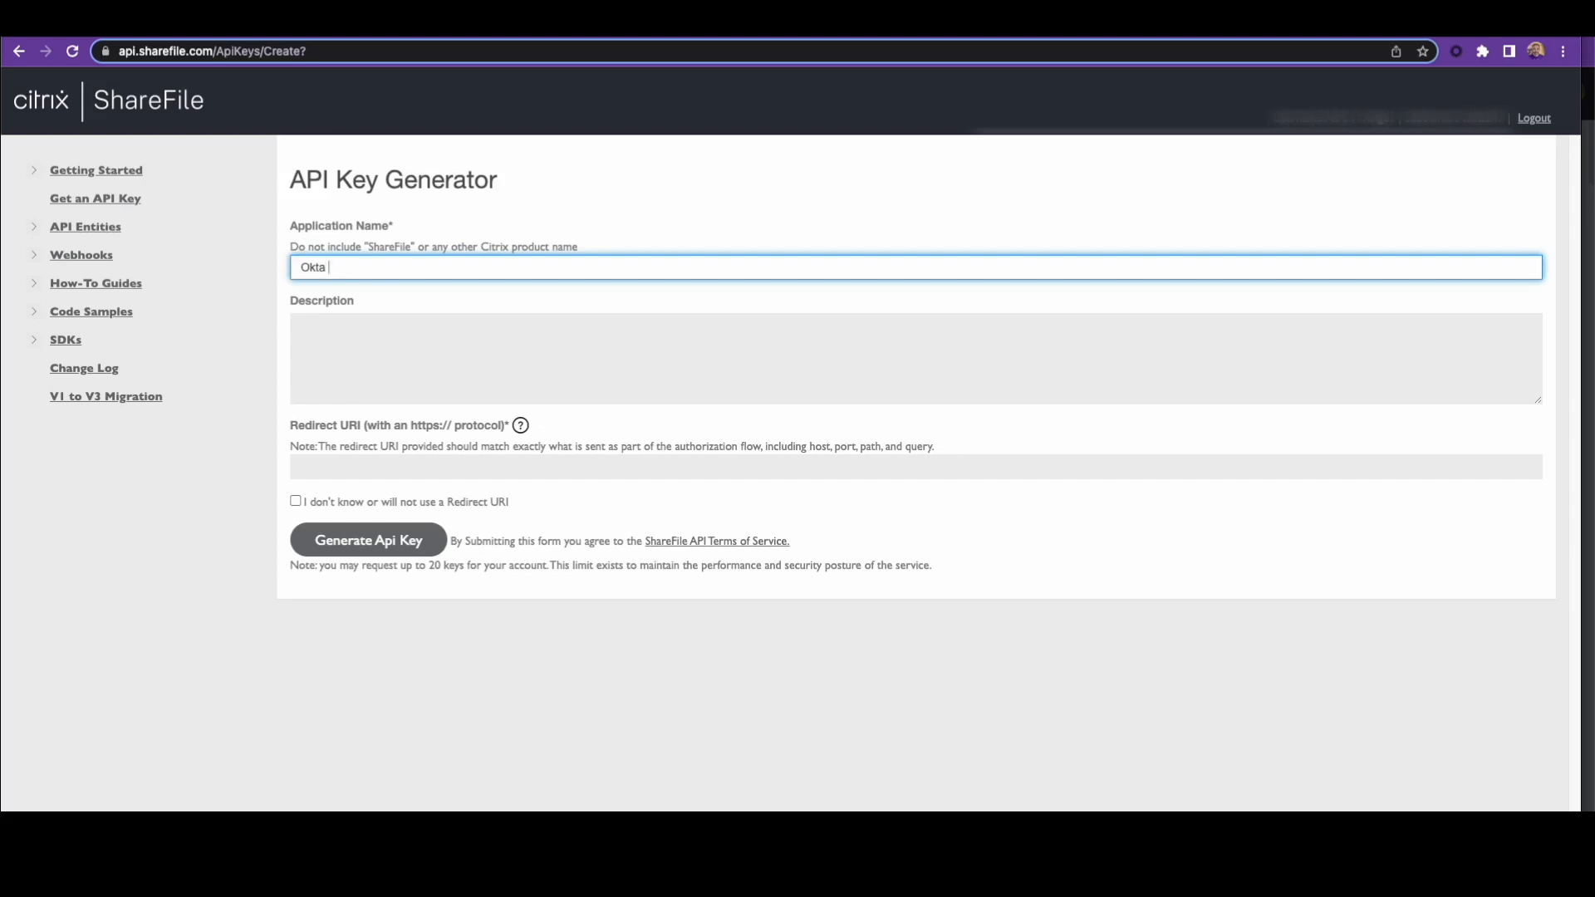
{"action": "type", "text": "Integr"}
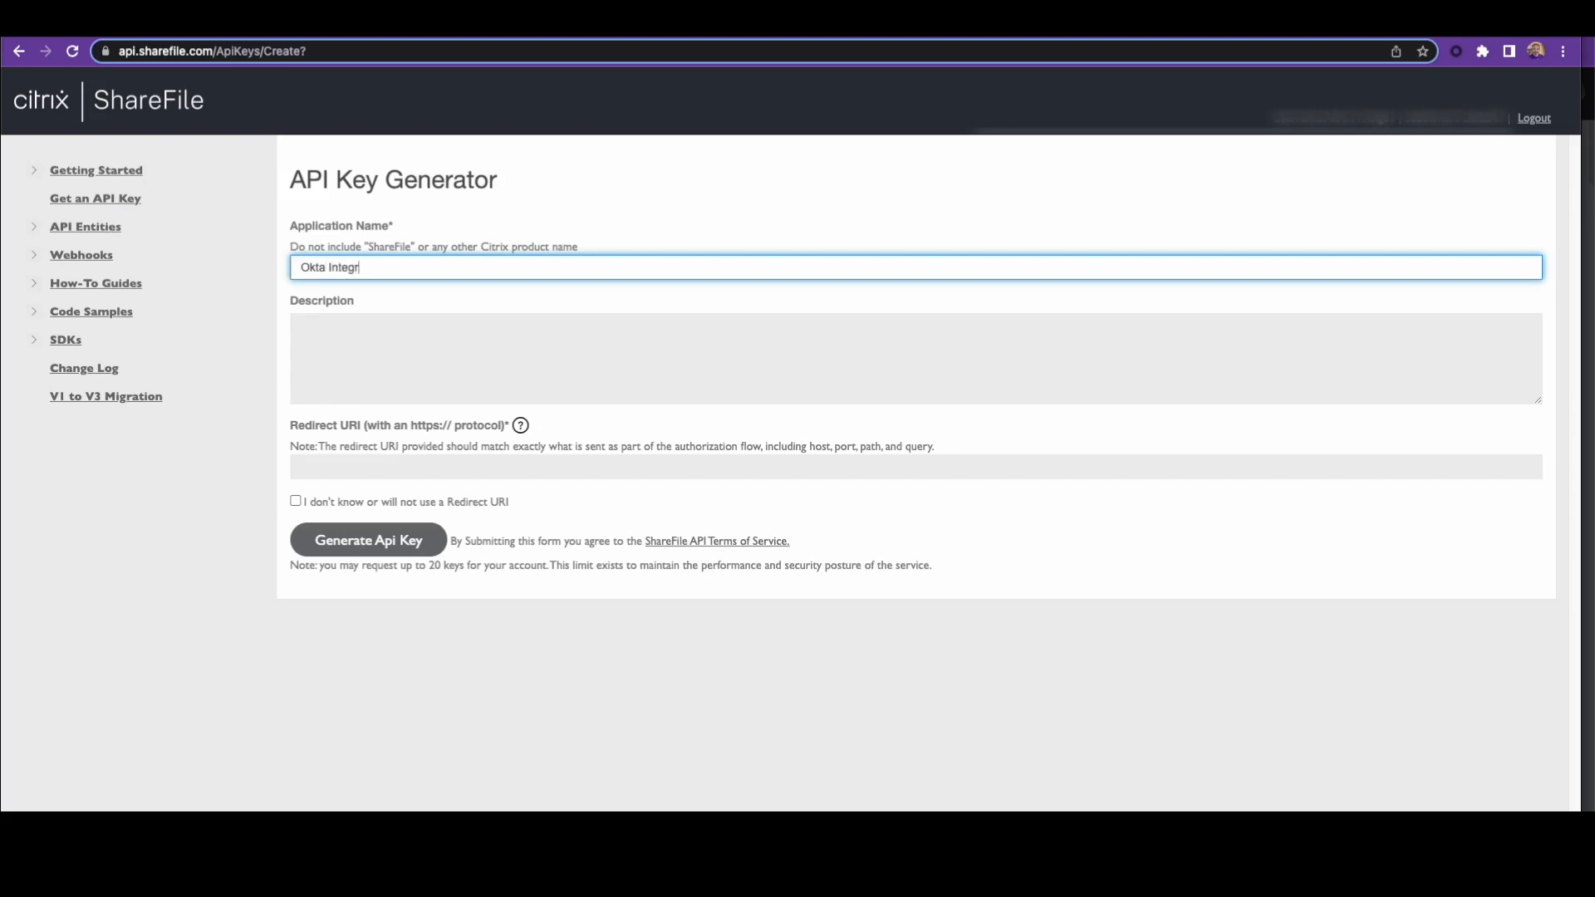
{"action": "type", "text": "ation"}
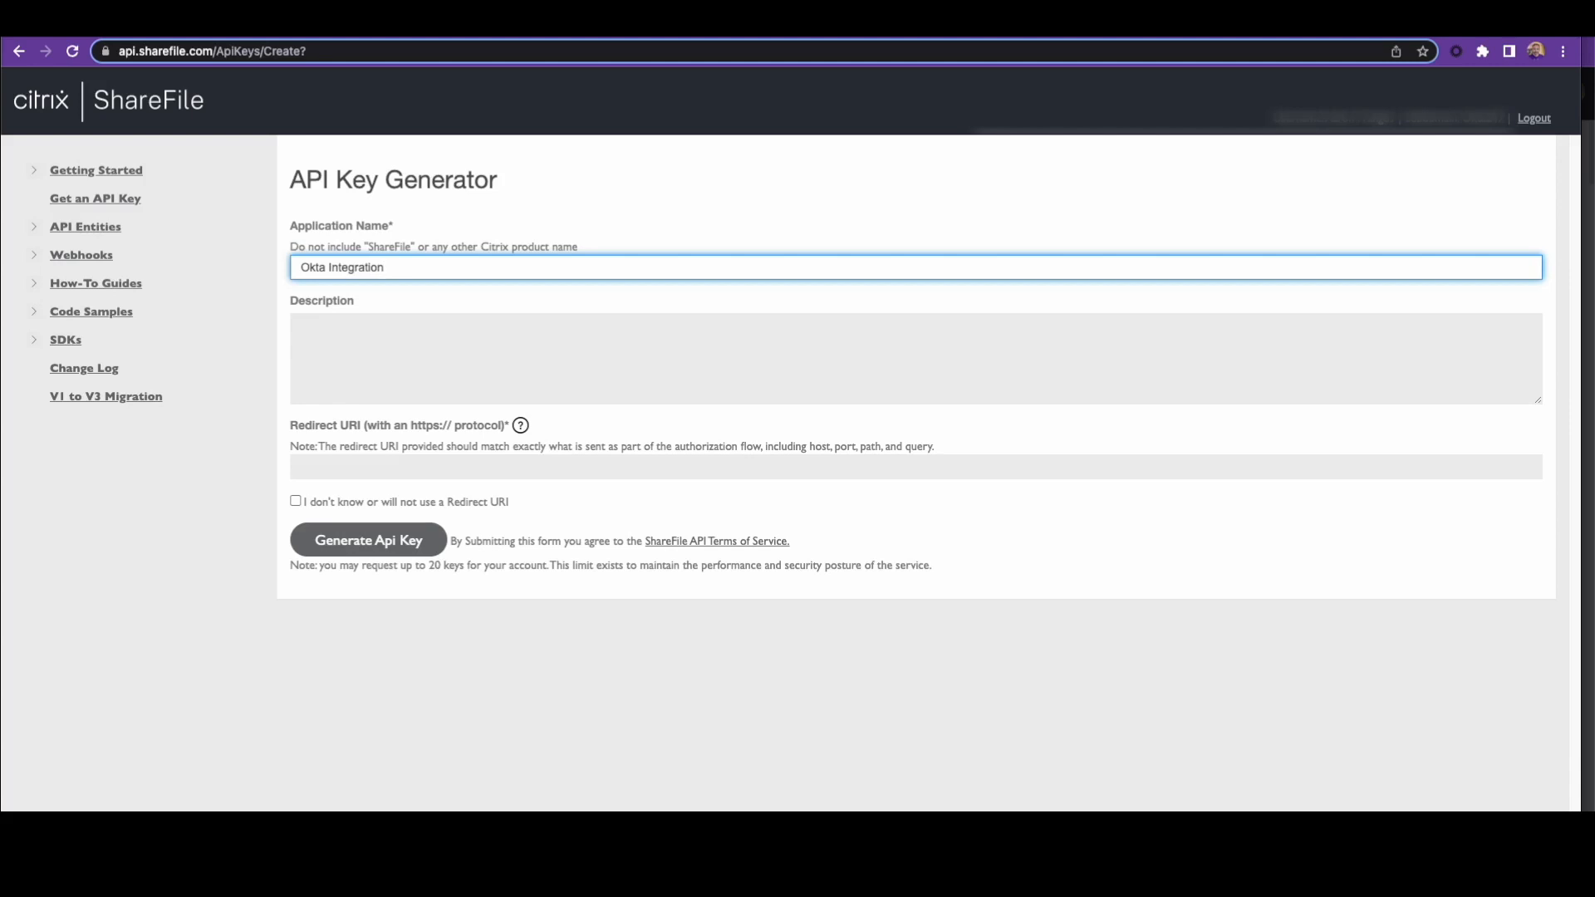
{"action": "mouse_move", "coordinate": [271, 286]}
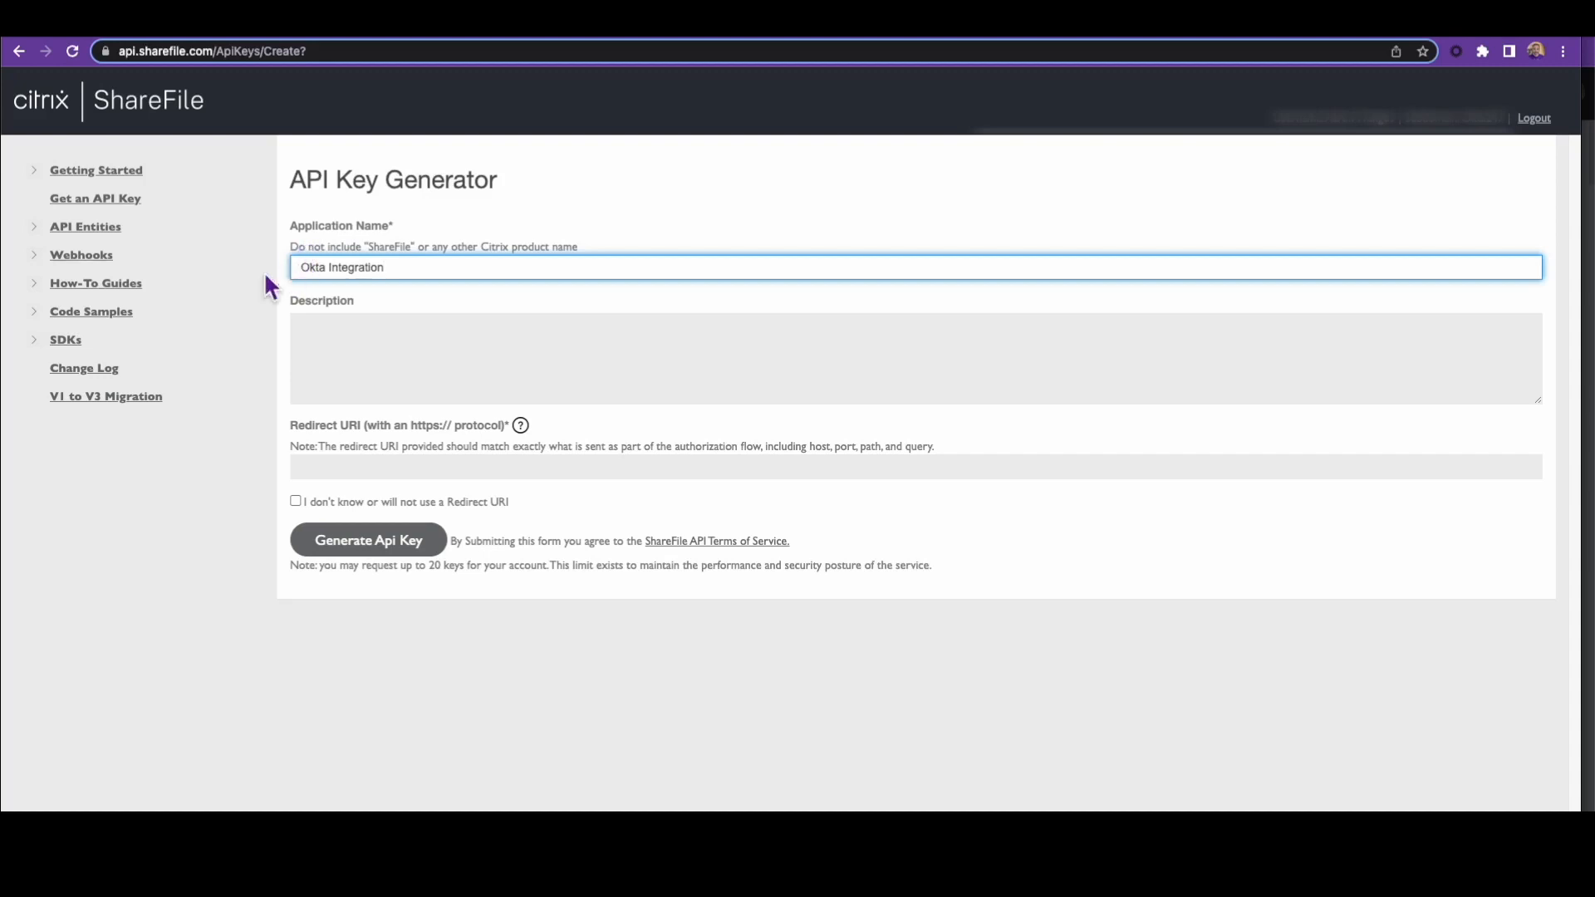
{"action": "left_click", "coordinate": [367, 541]}
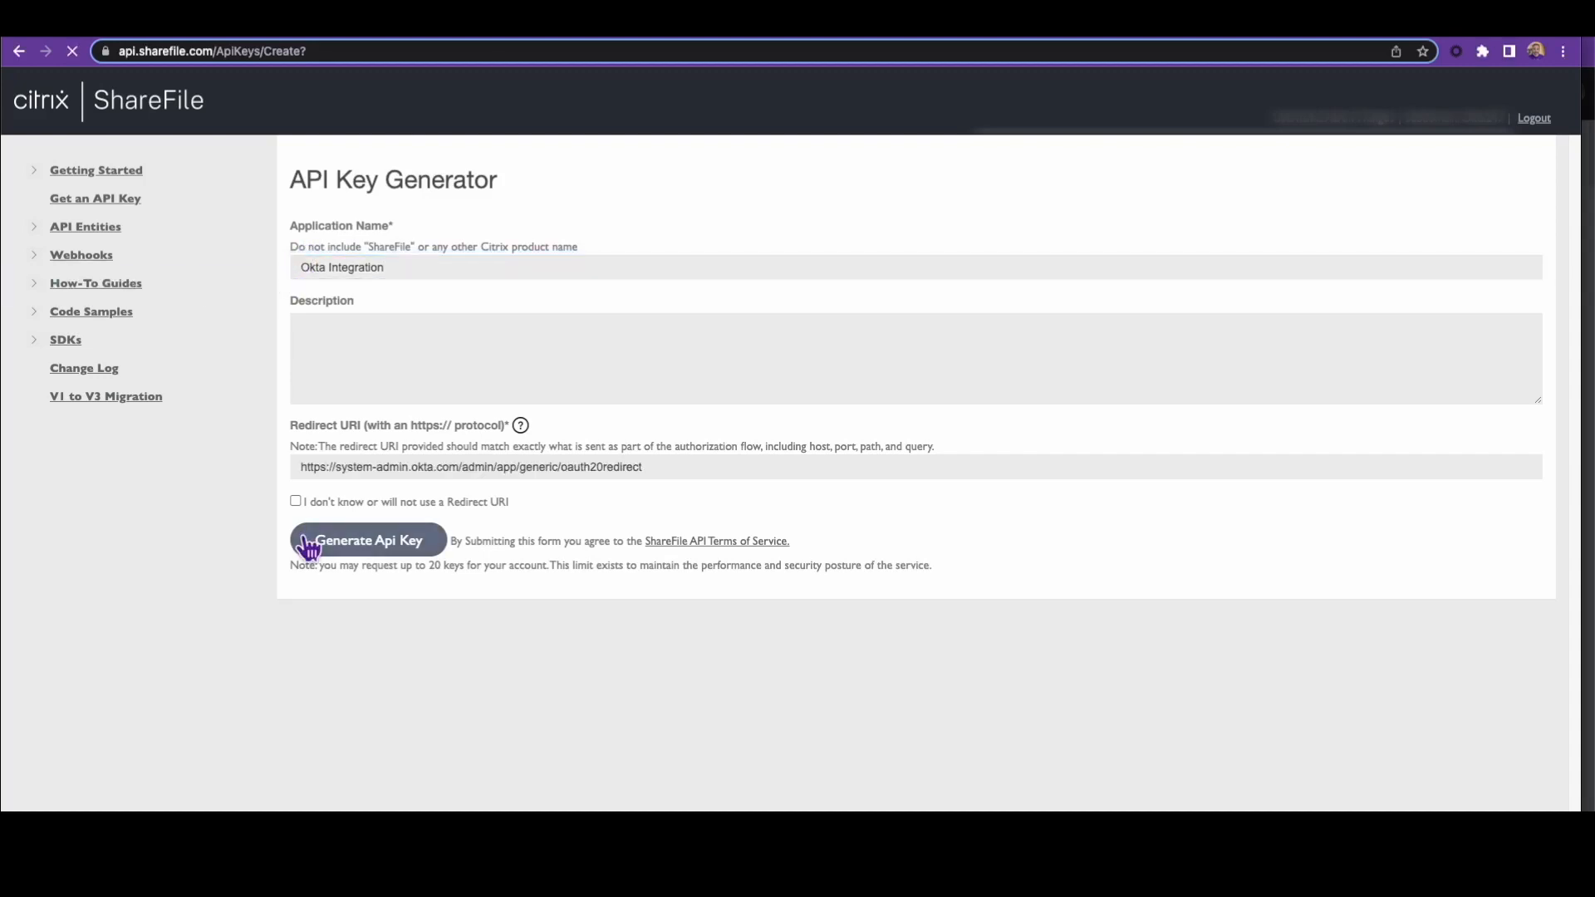
{"action": "left_click", "coordinate": [367, 540]}
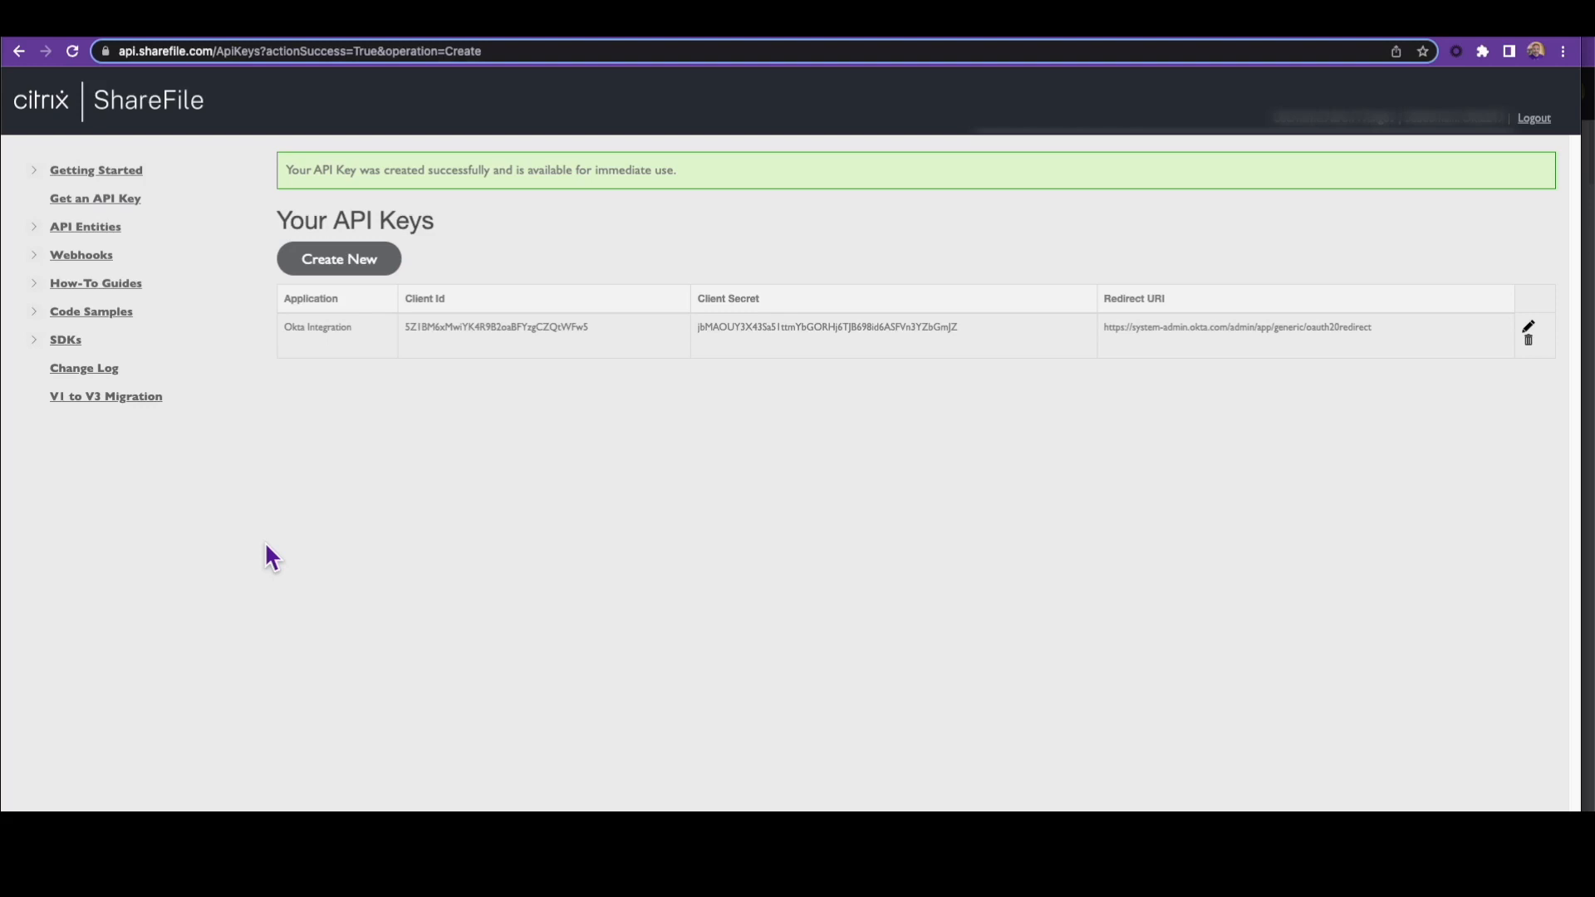
{"action": "mouse_move", "coordinate": [607, 336]}
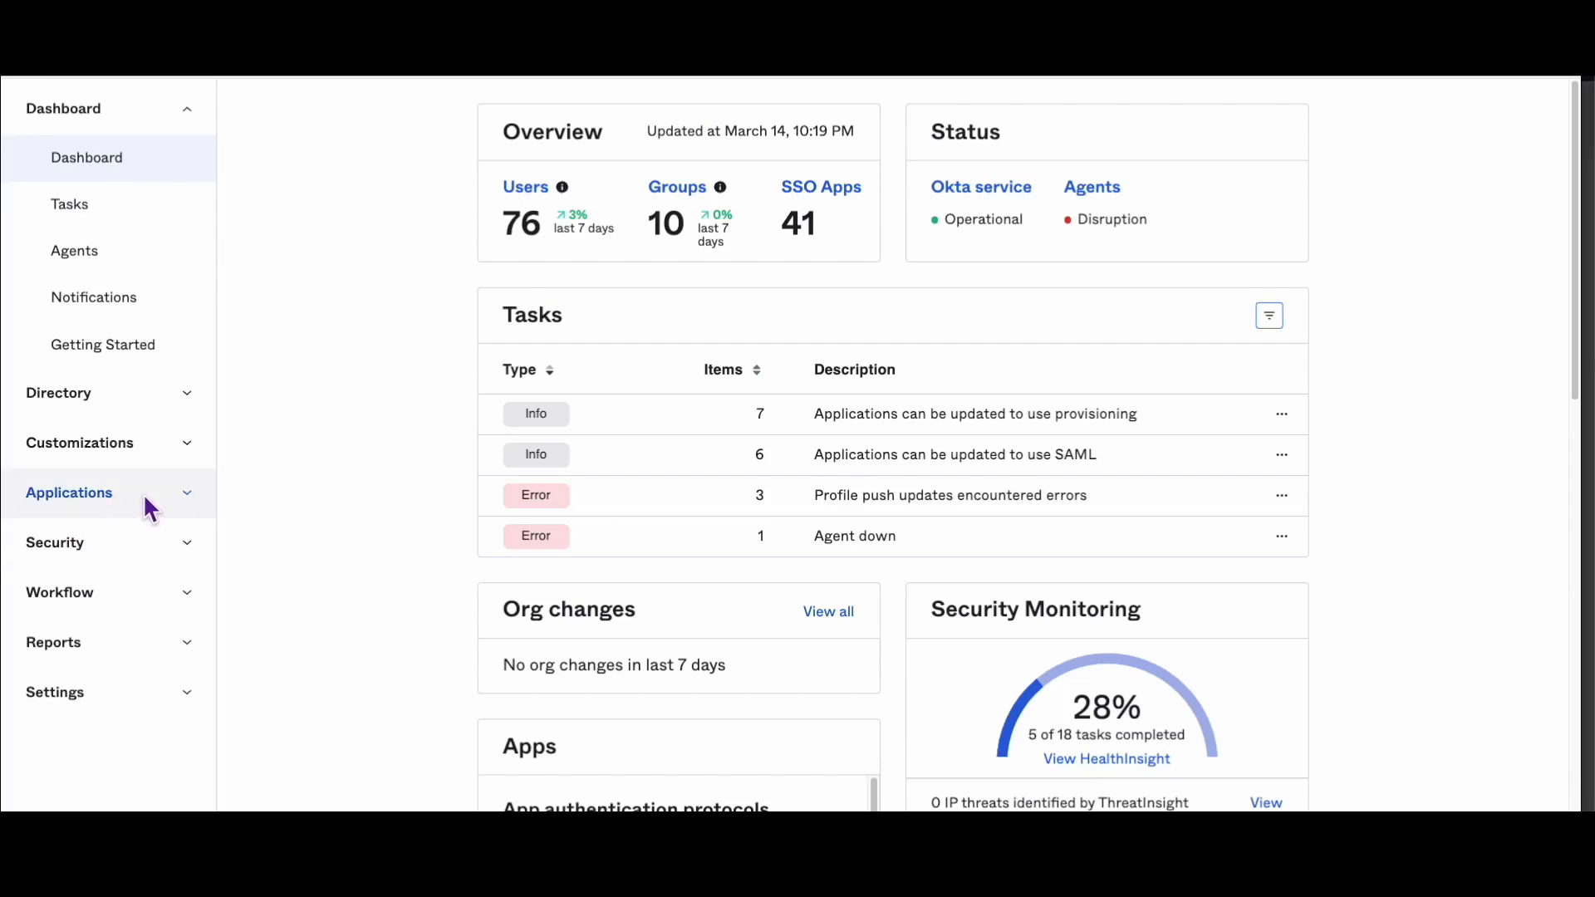
- Find ShareFile in Okta's Applications list and view its Provisioning tab
{"action": "left_click", "coordinate": [69, 492]}
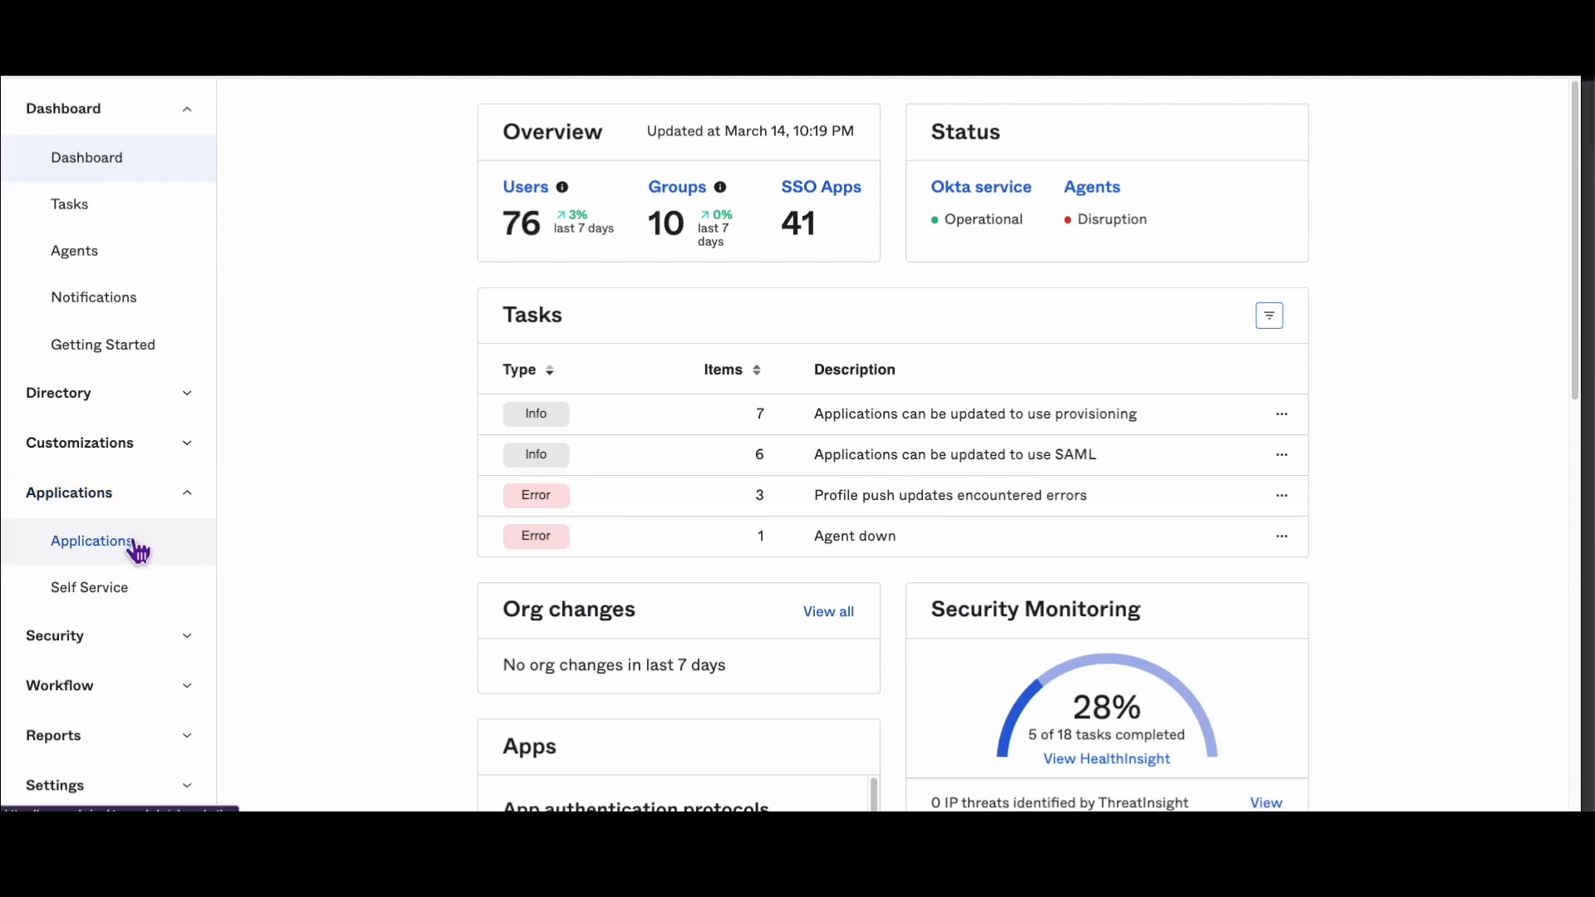
{"action": "left_click", "coordinate": [92, 540]}
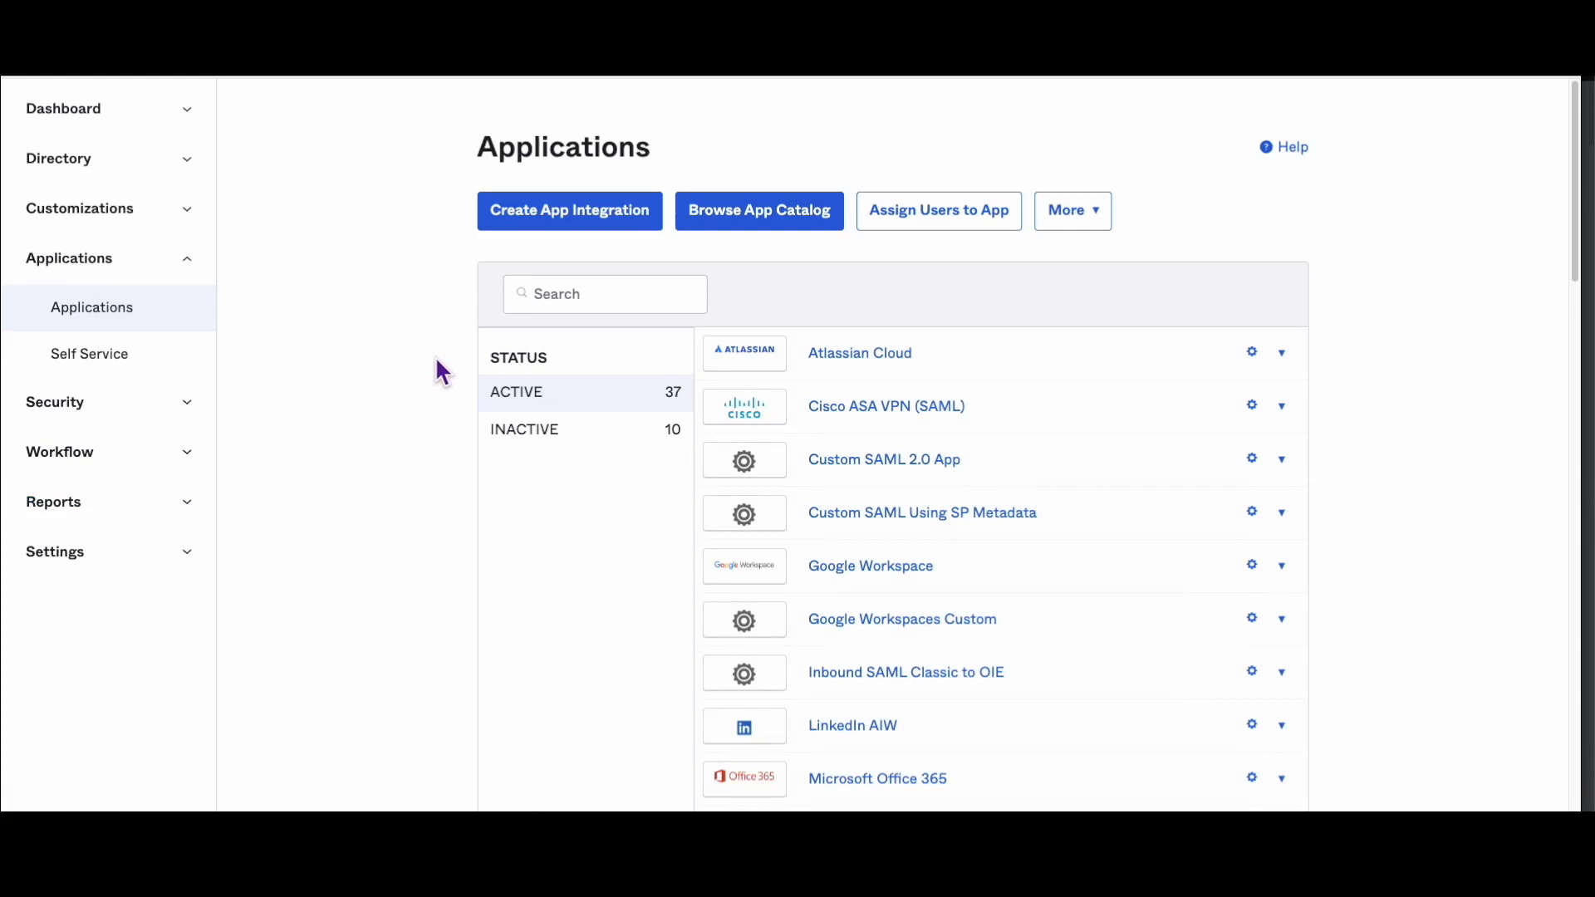
{"action": "scroll", "scroll_direction": "down", "scroll_amount": 3}
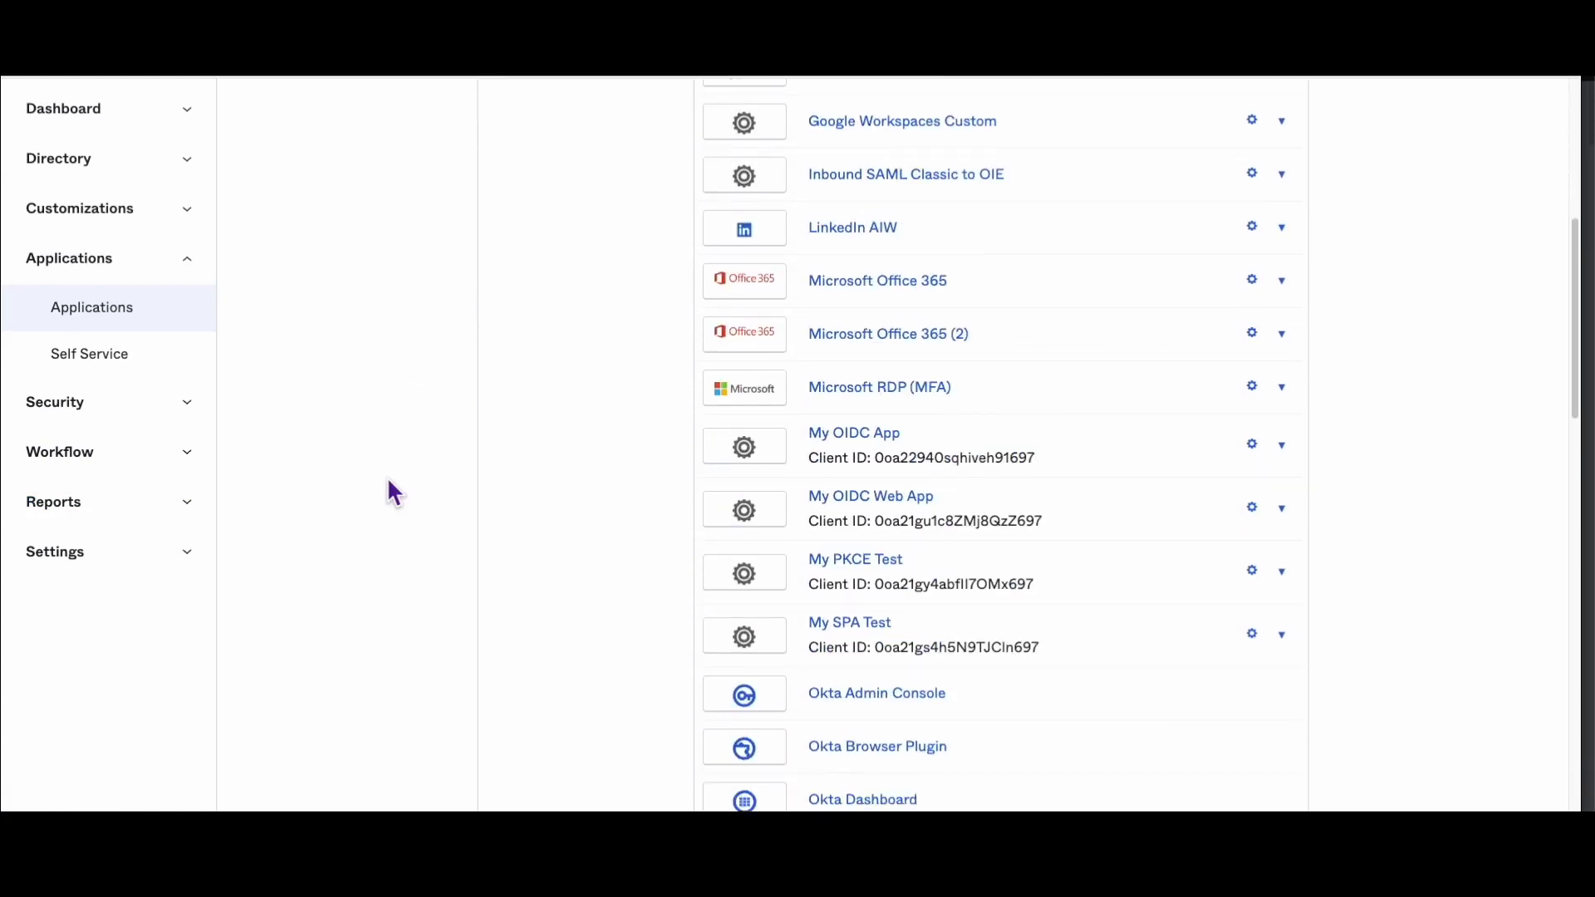
{"action": "scroll", "scroll_direction": "down", "scroll_amount": 3}
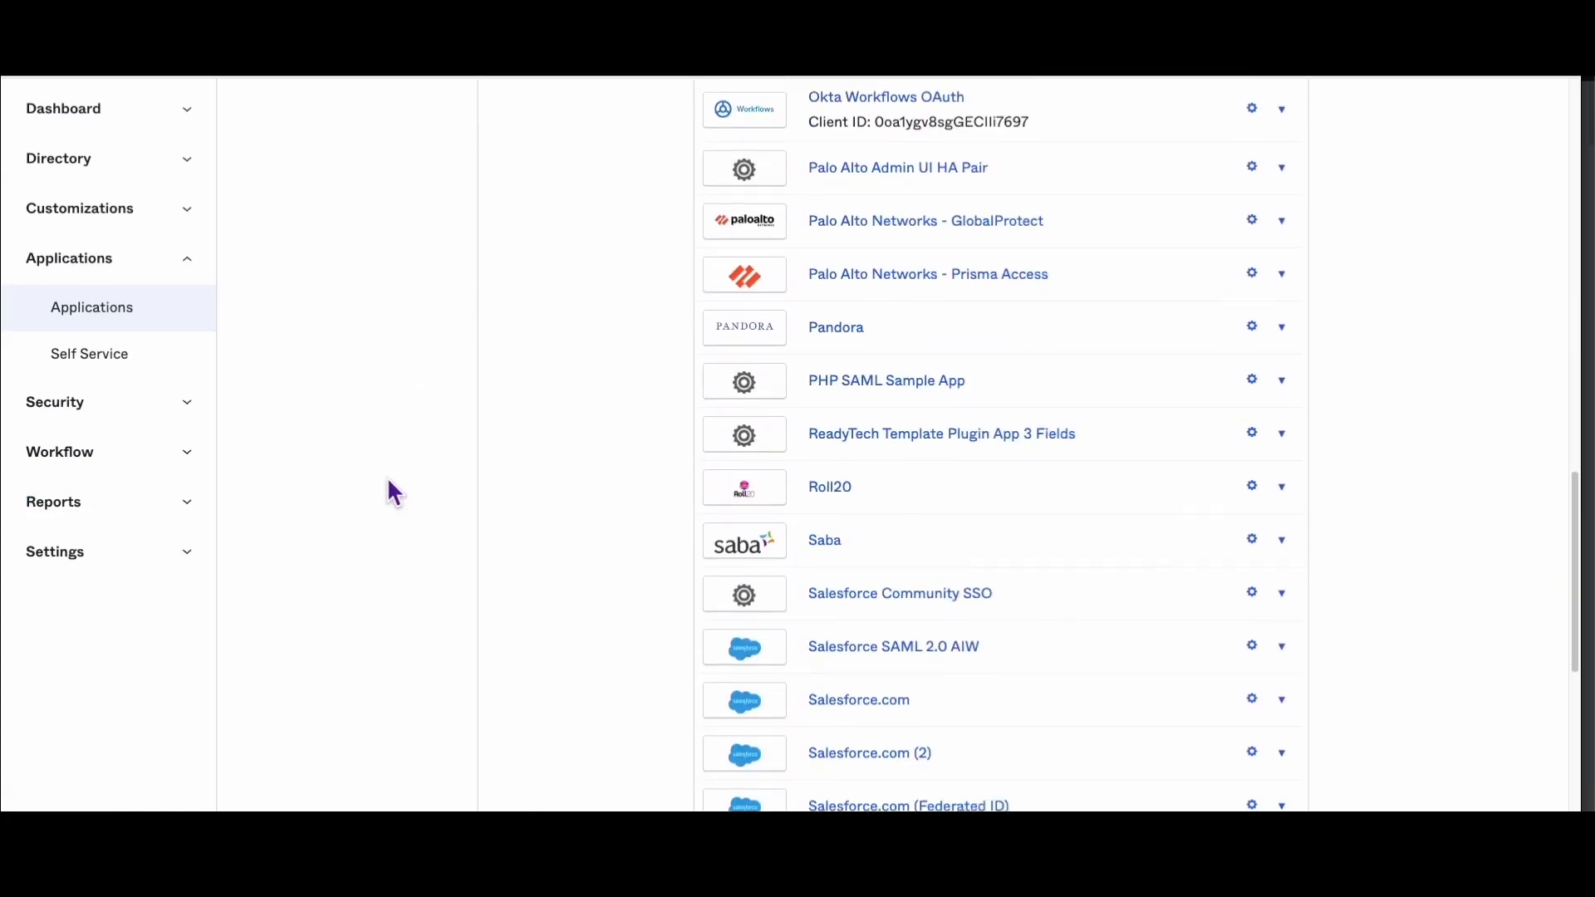
{"action": "scroll", "scroll_direction": "down", "scroll_amount": 3}
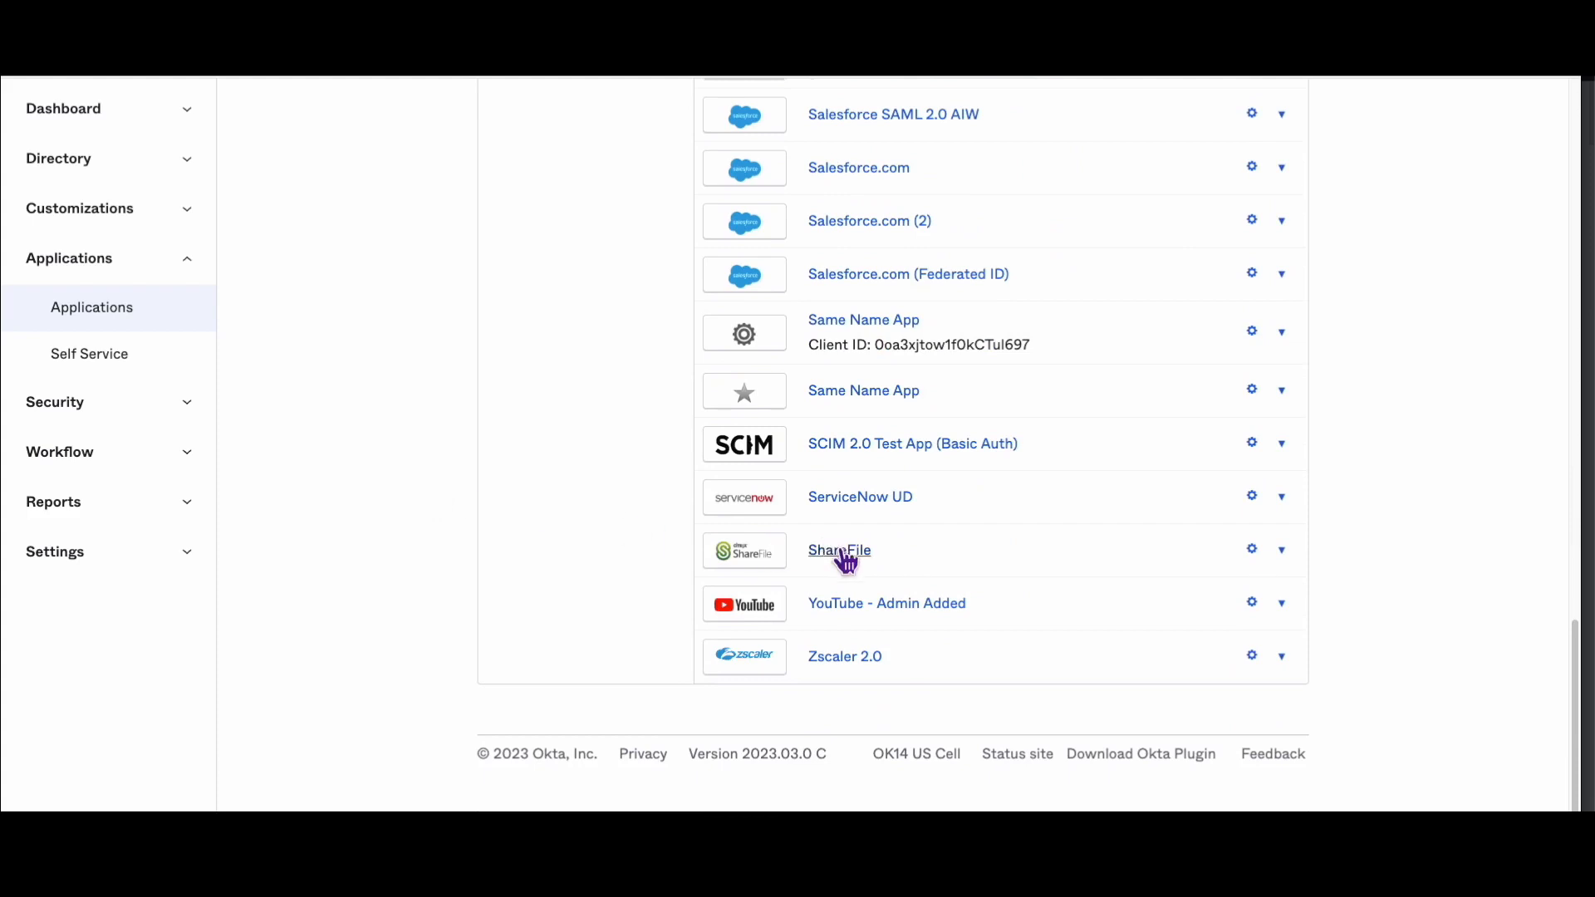
{"action": "left_click", "coordinate": [838, 550]}
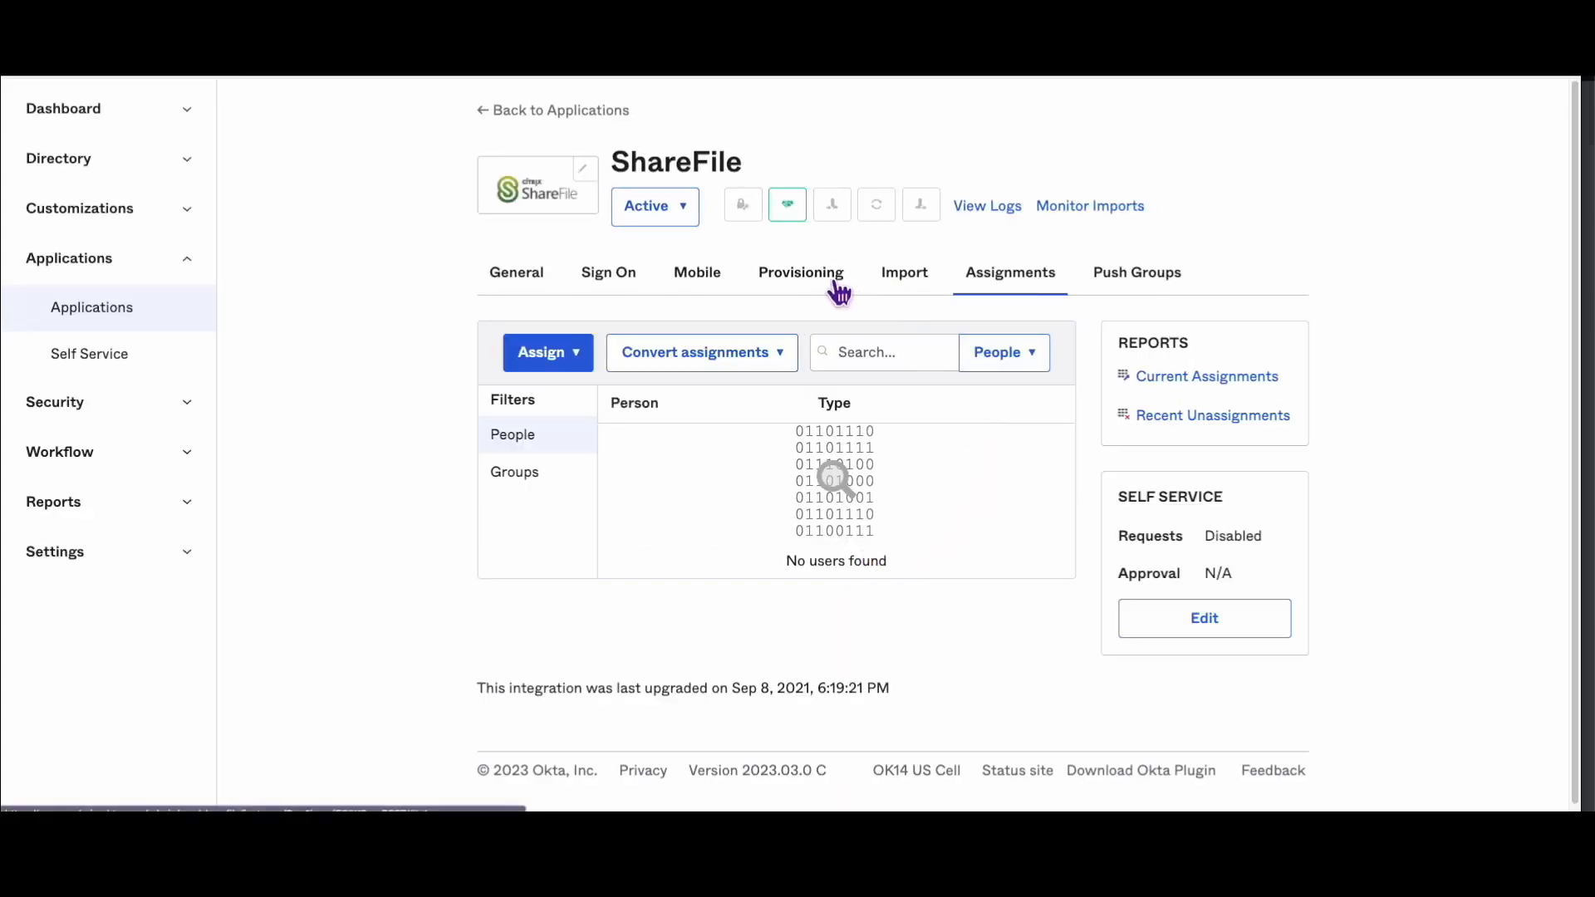
{"action": "left_click", "coordinate": [801, 272]}
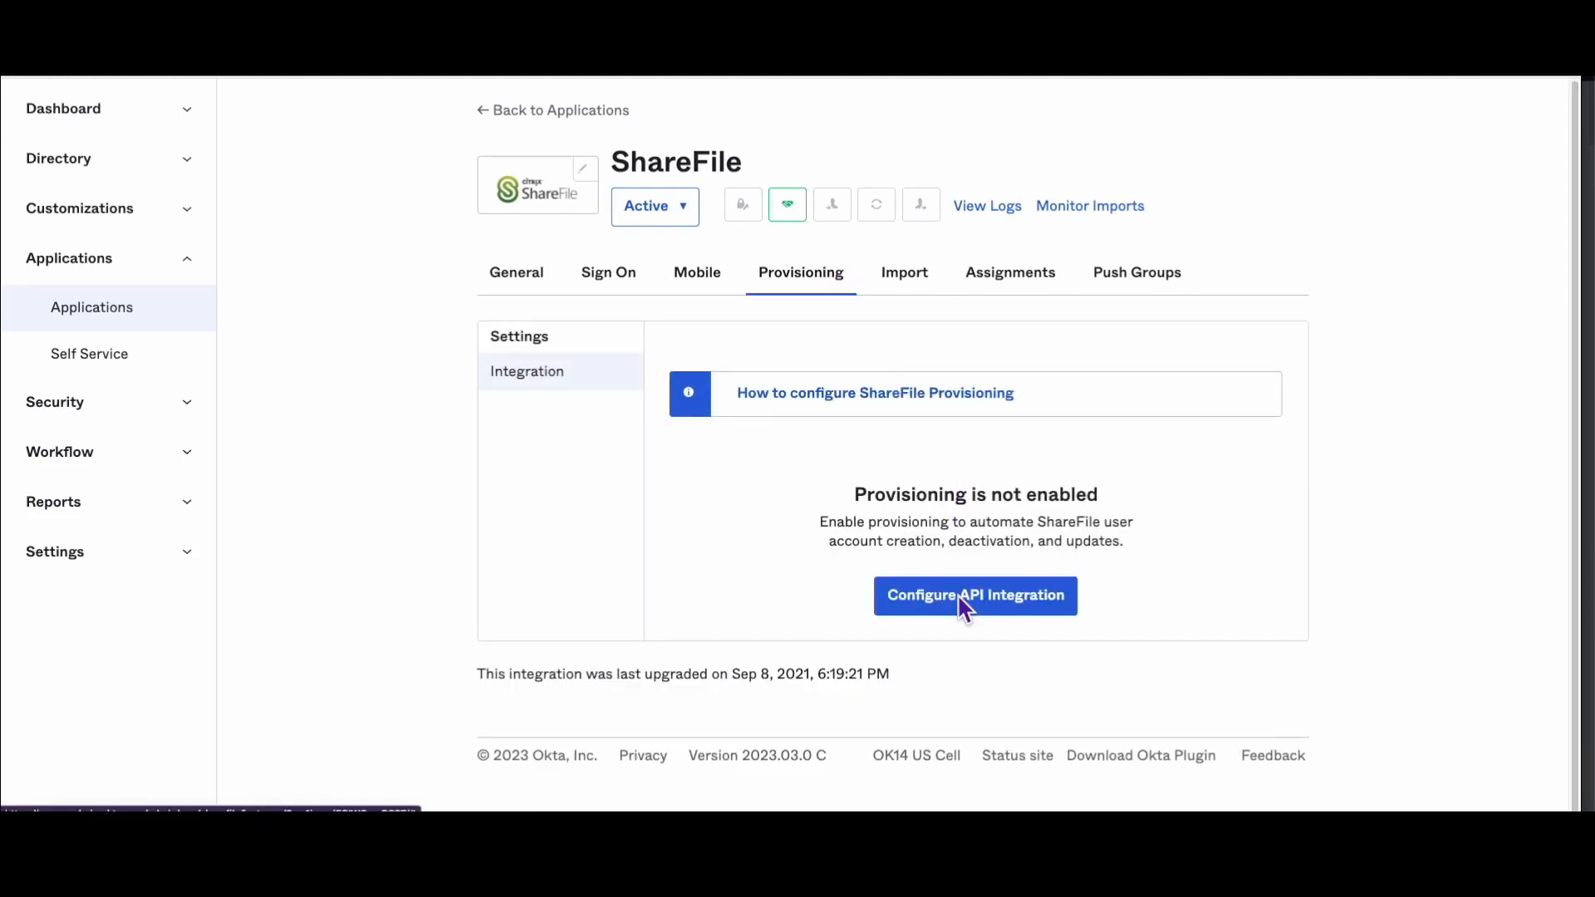
- Enable ShareFile API integration with the OAuth consumer key and secret, then attempt saving
{"action": "left_click", "coordinate": [975, 595]}
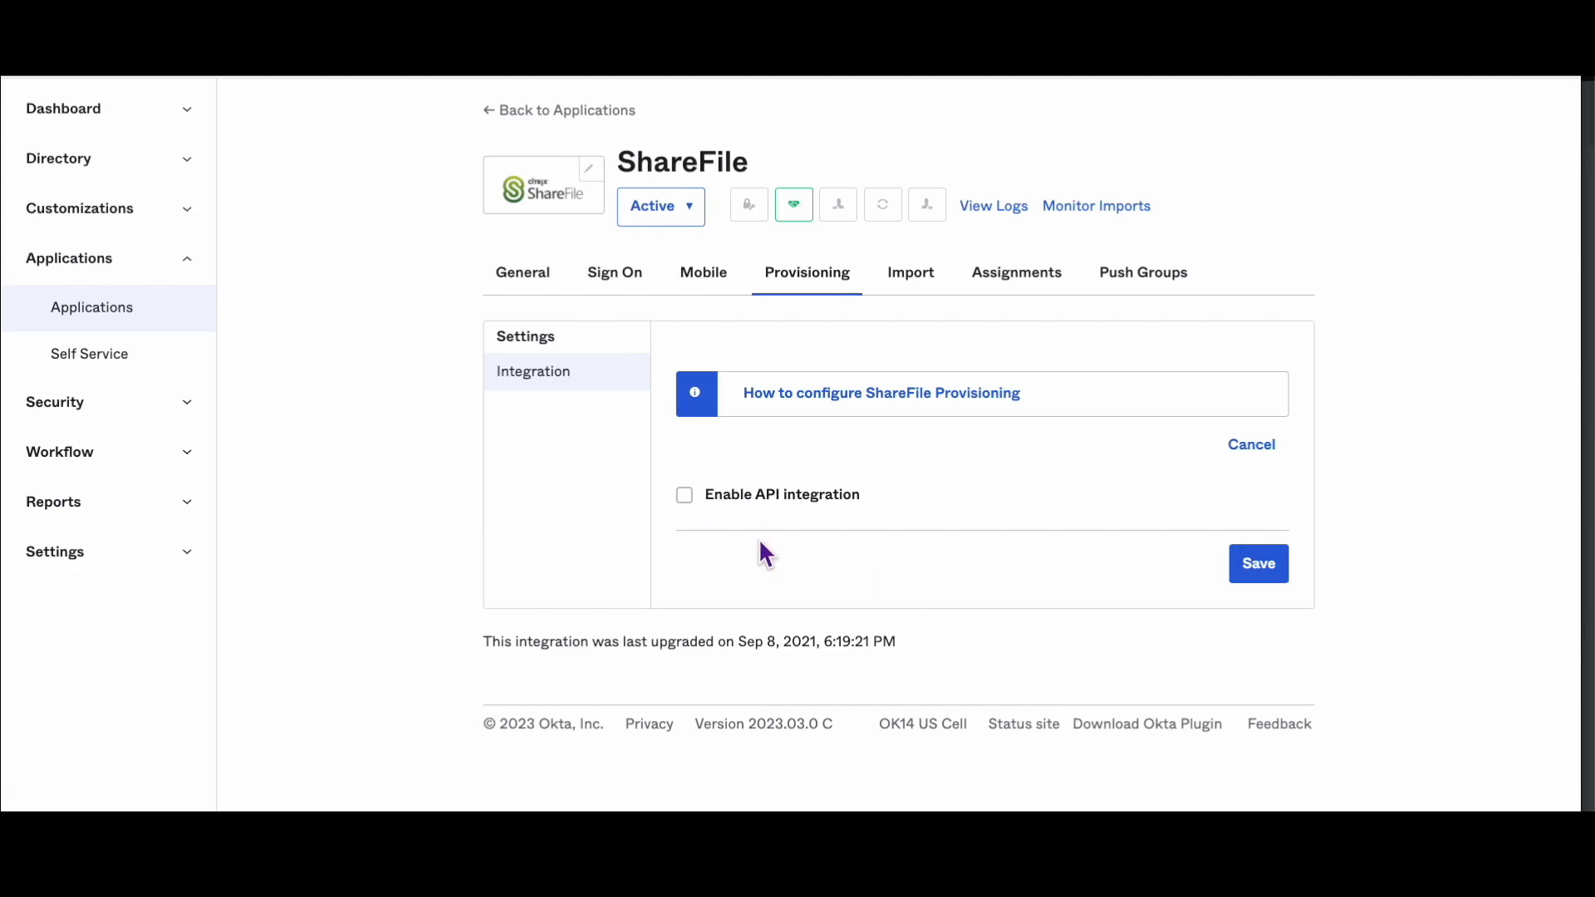
{"action": "left_click", "coordinate": [683, 494]}
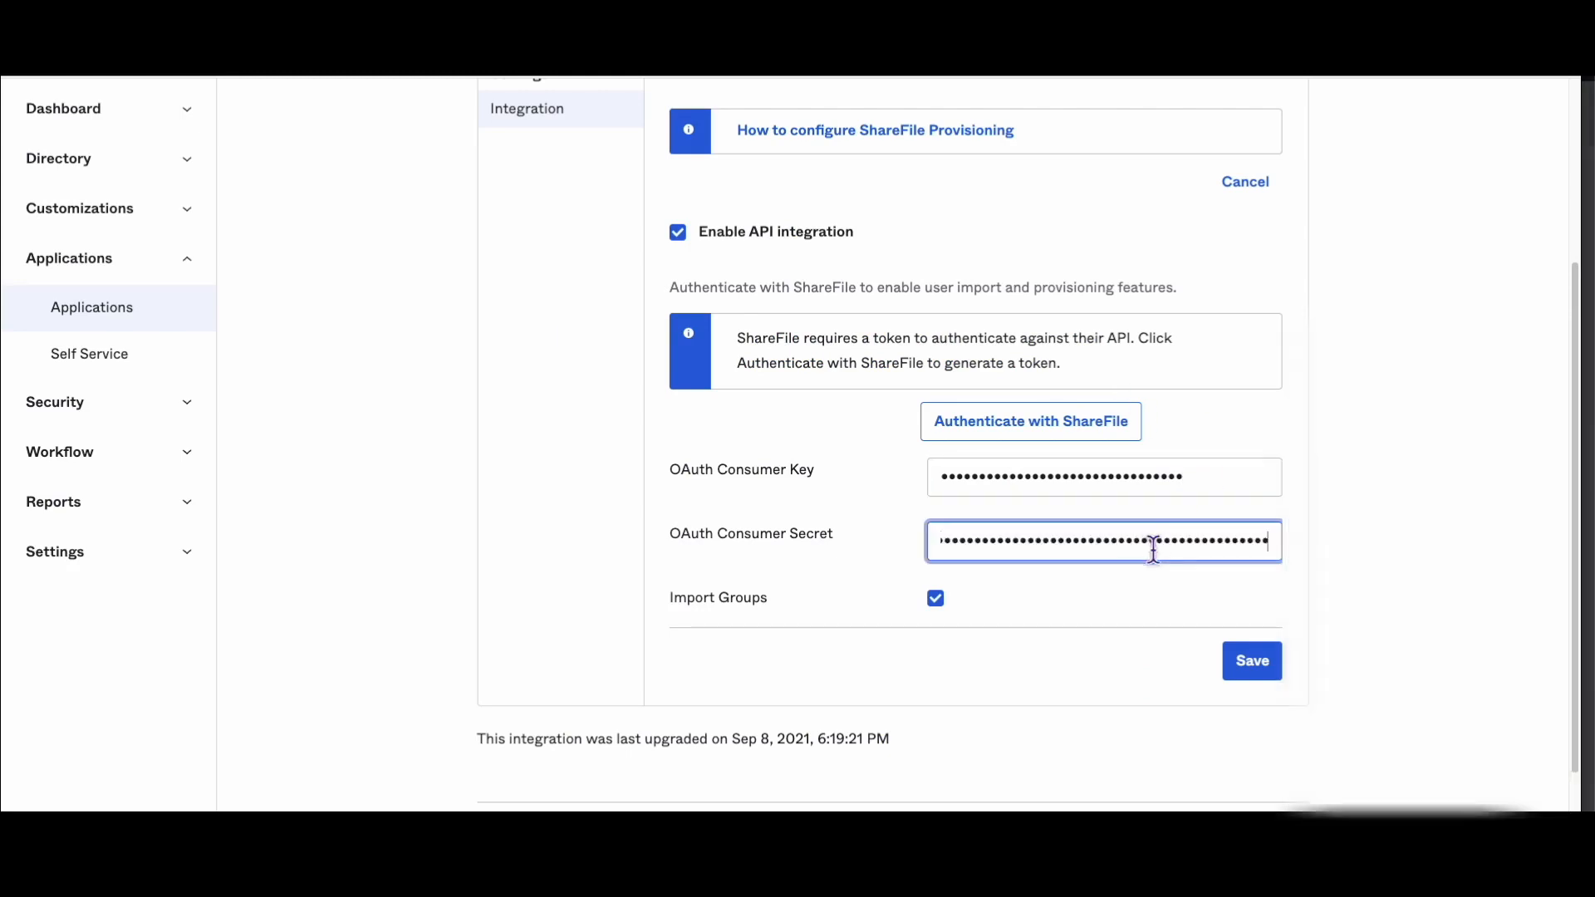
{"action": "left_click", "coordinate": [1251, 661]}
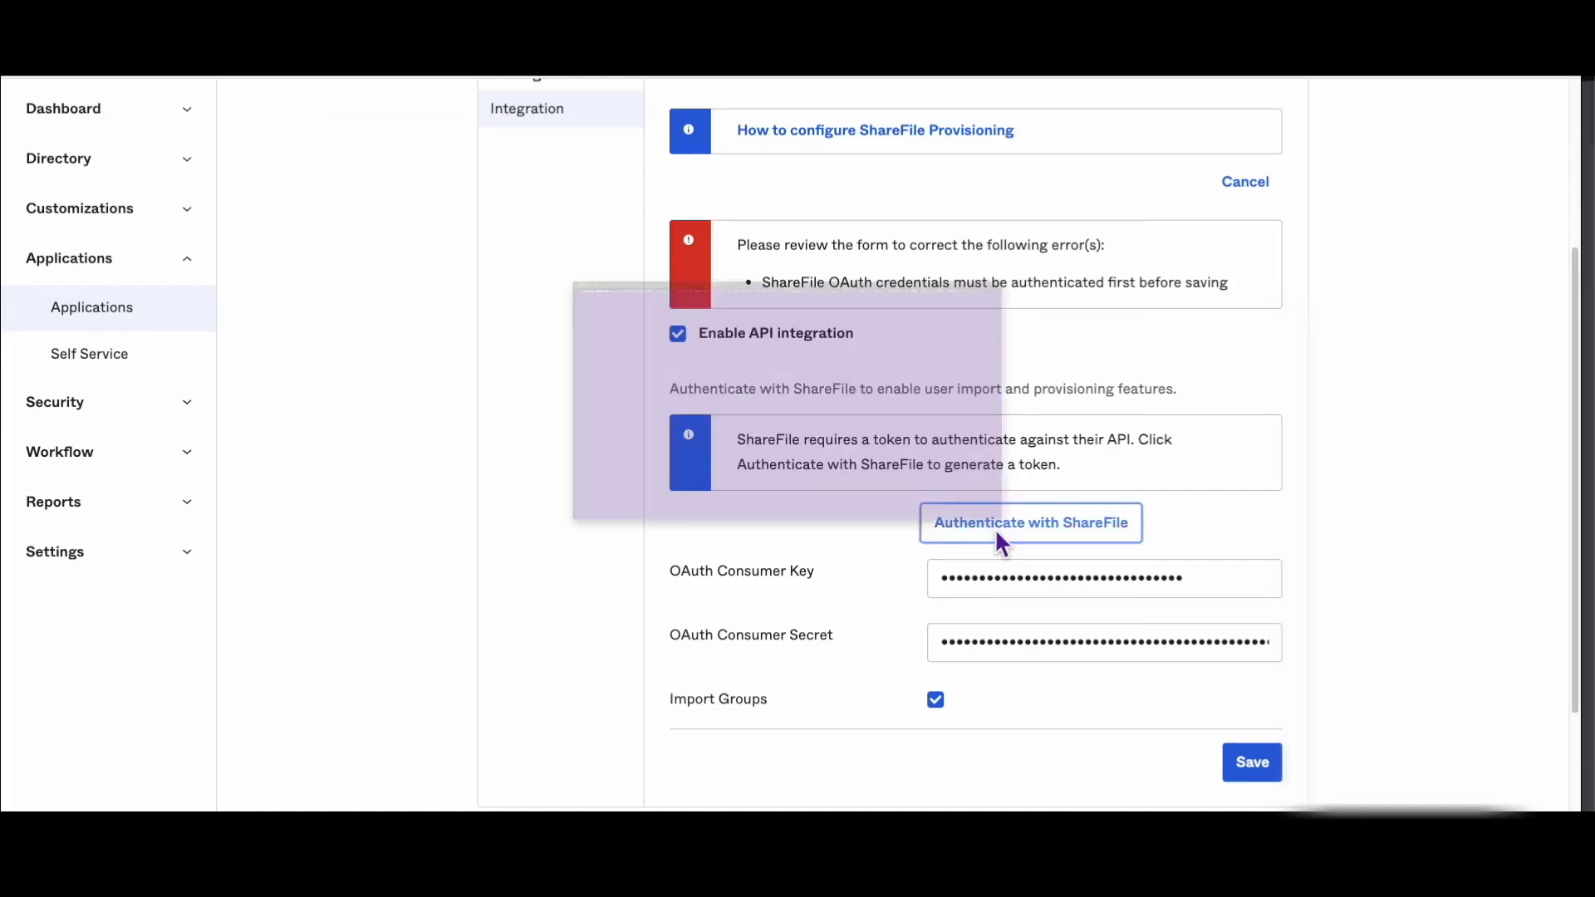
- Authenticate the Okta integration with ShareFile using account subdomain 'okta247'
{"action": "left_click", "coordinate": [1029, 522]}
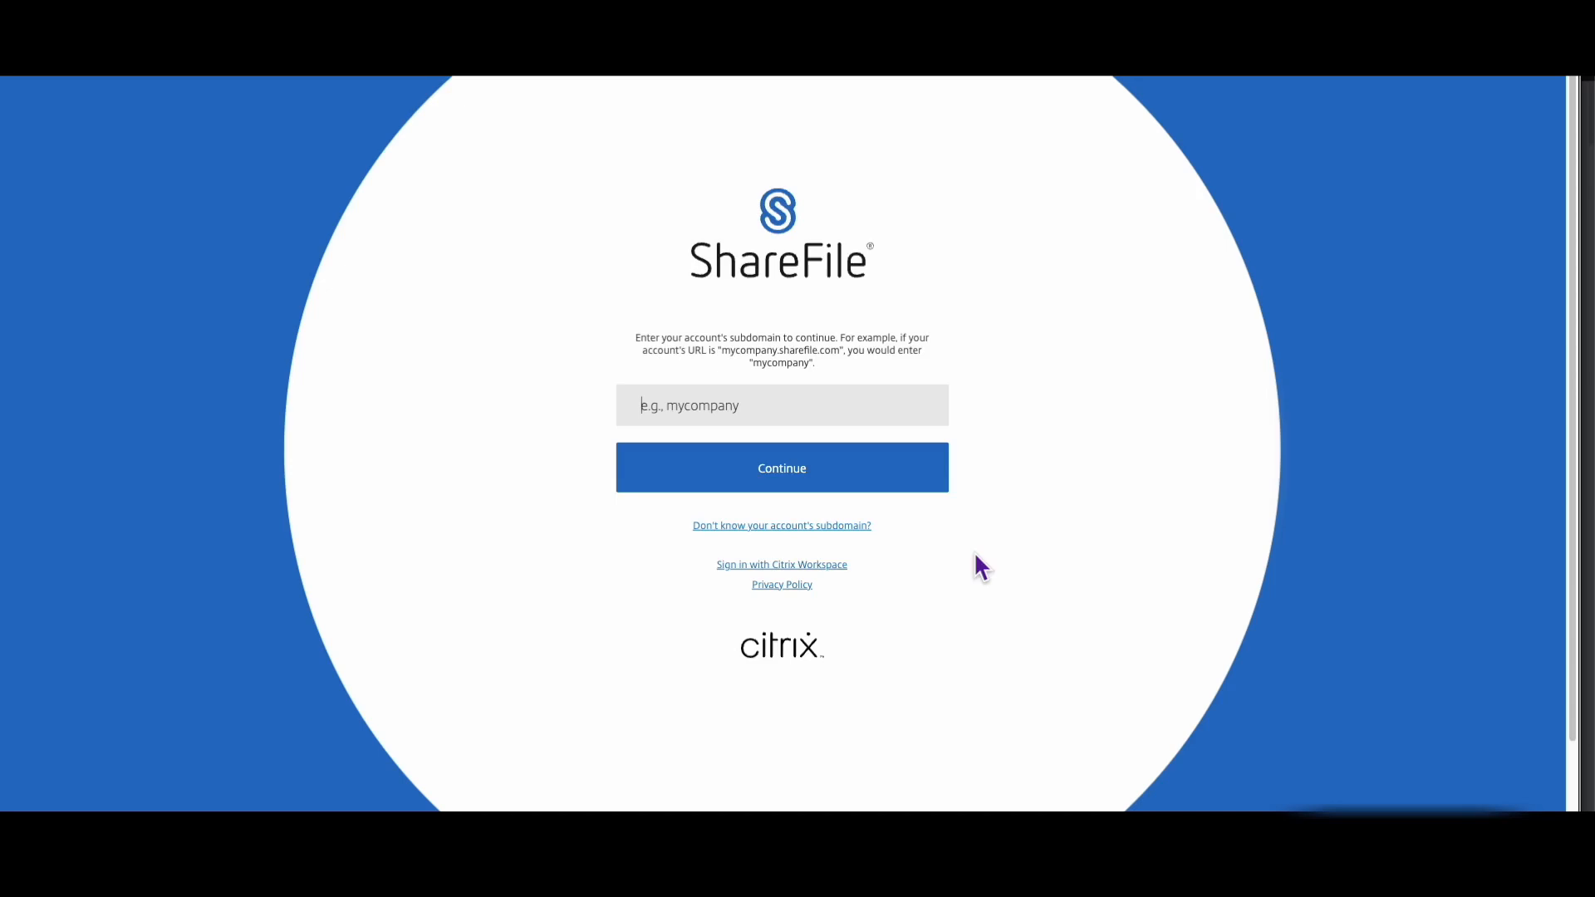
{"action": "type", "text": "okt"}
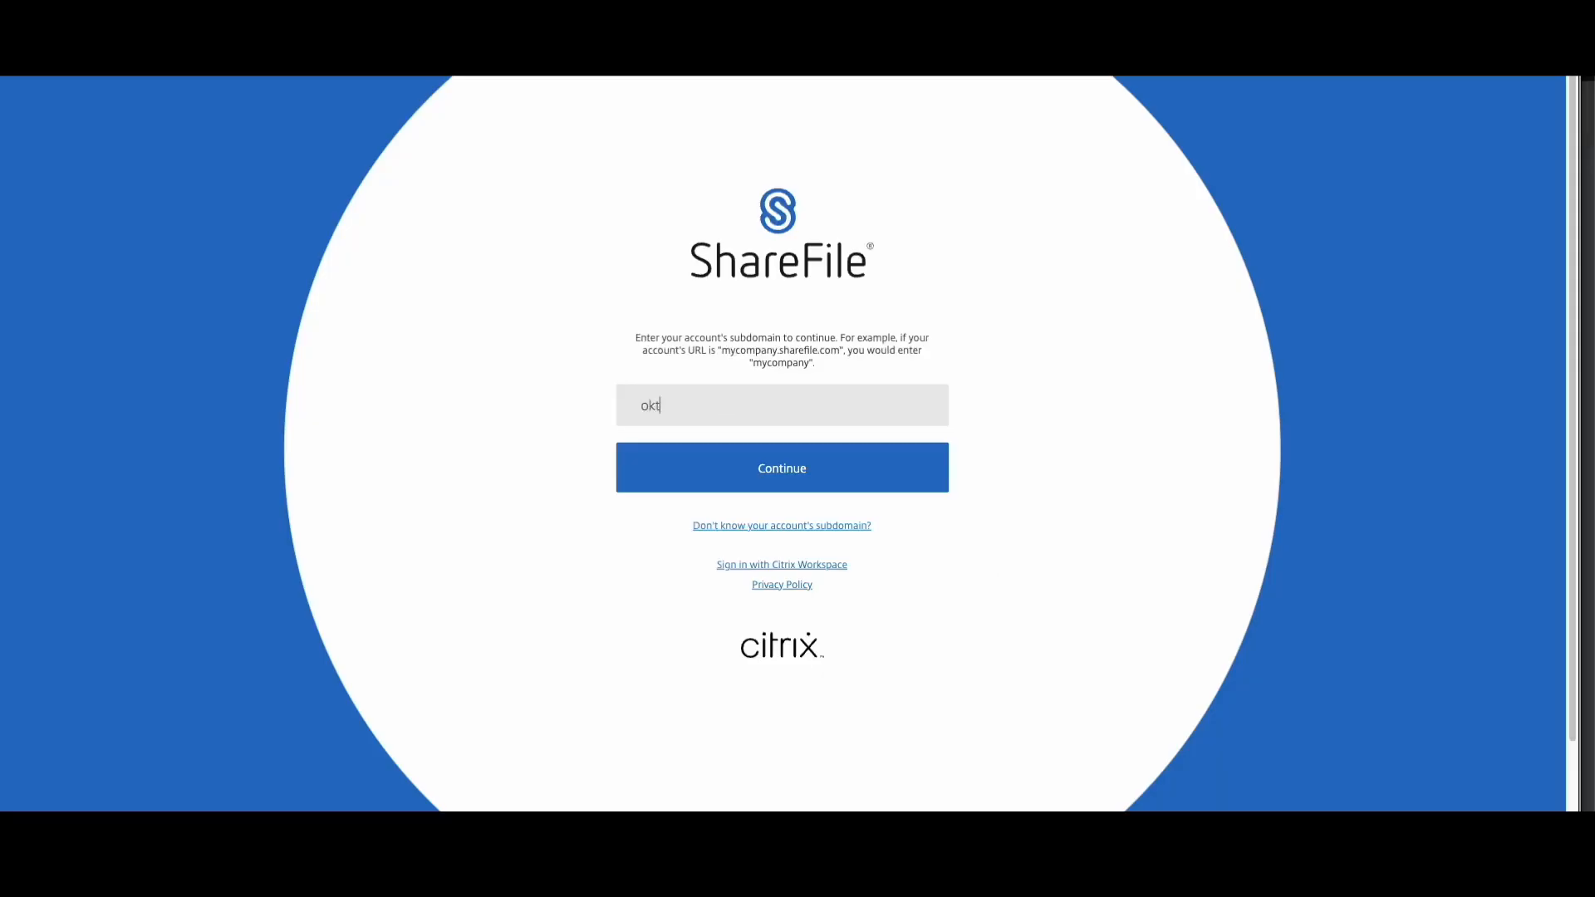
{"action": "type", "text": "a24"}
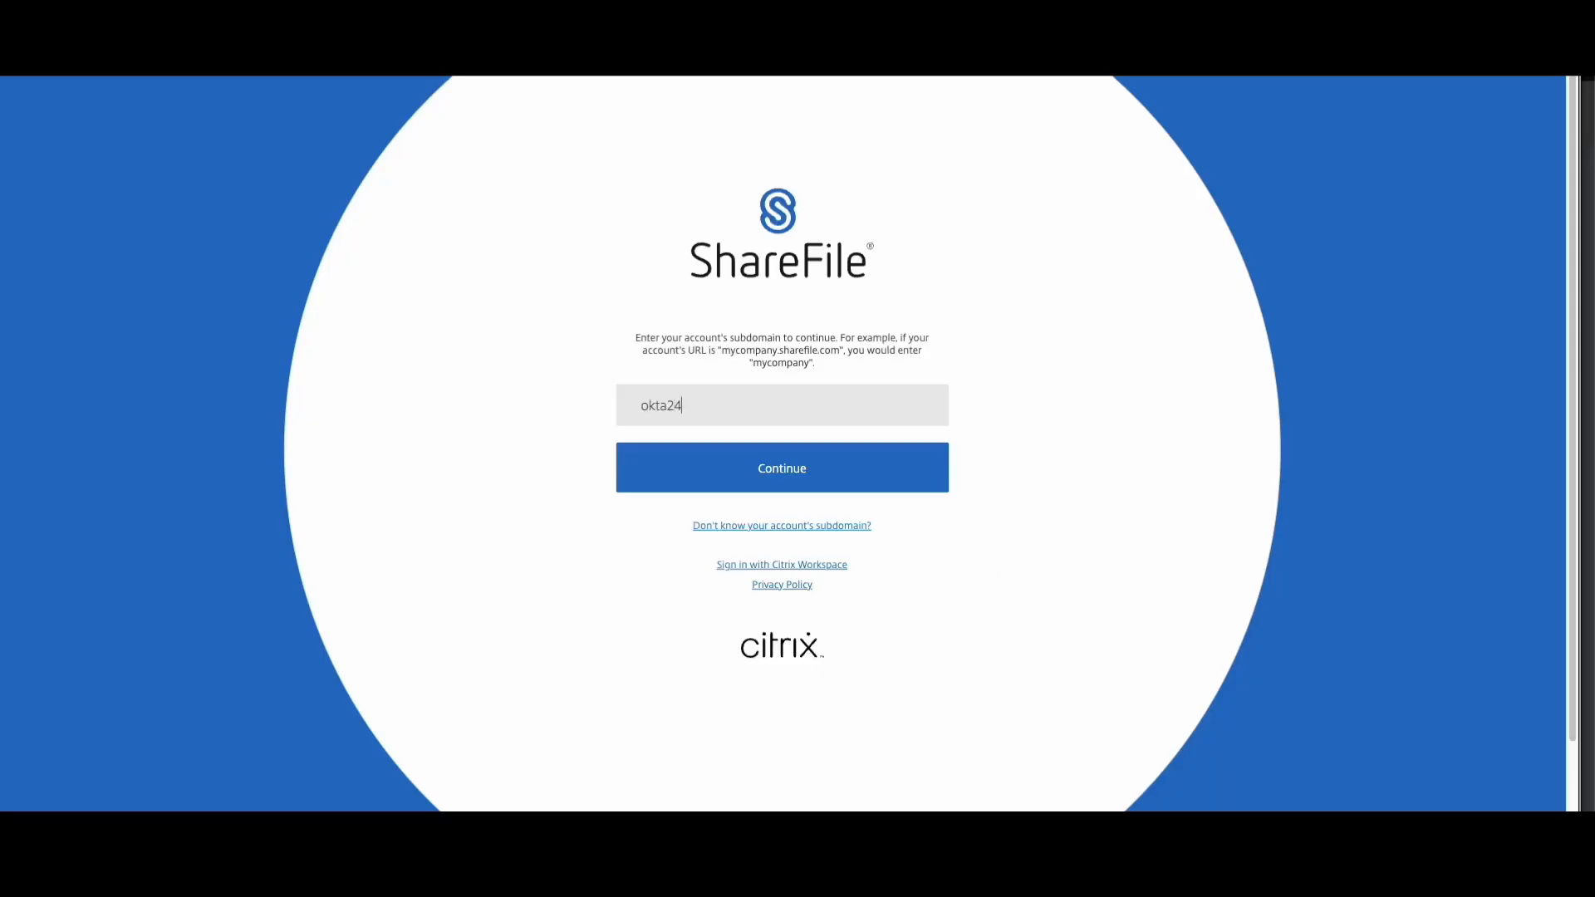
{"action": "type", "text": "7"}
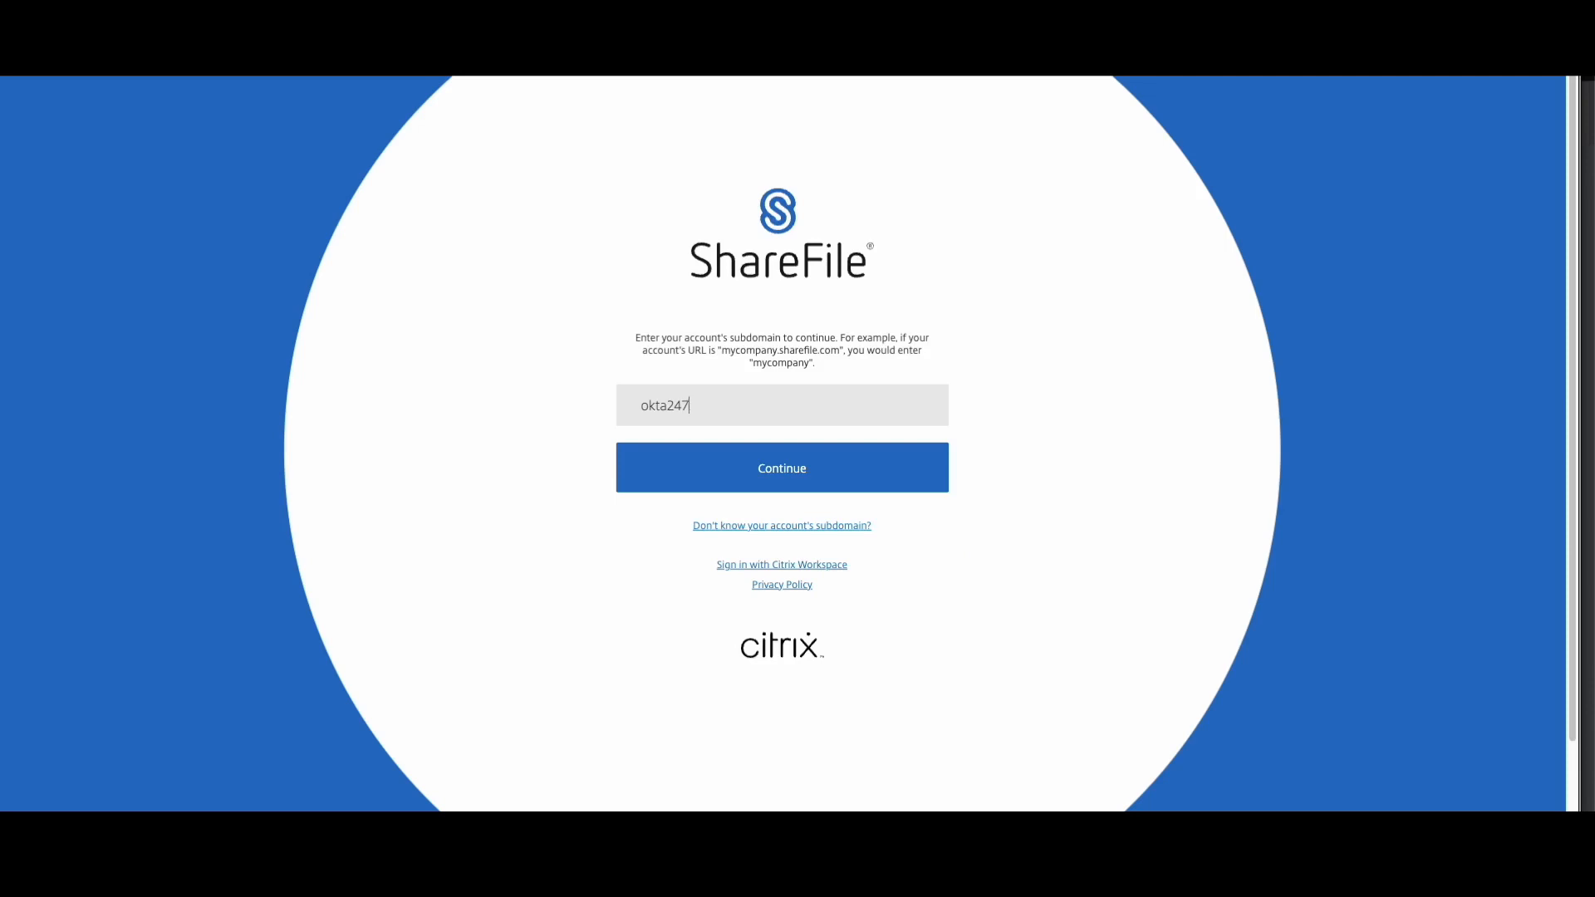
{"action": "left_click", "coordinate": [780, 468]}
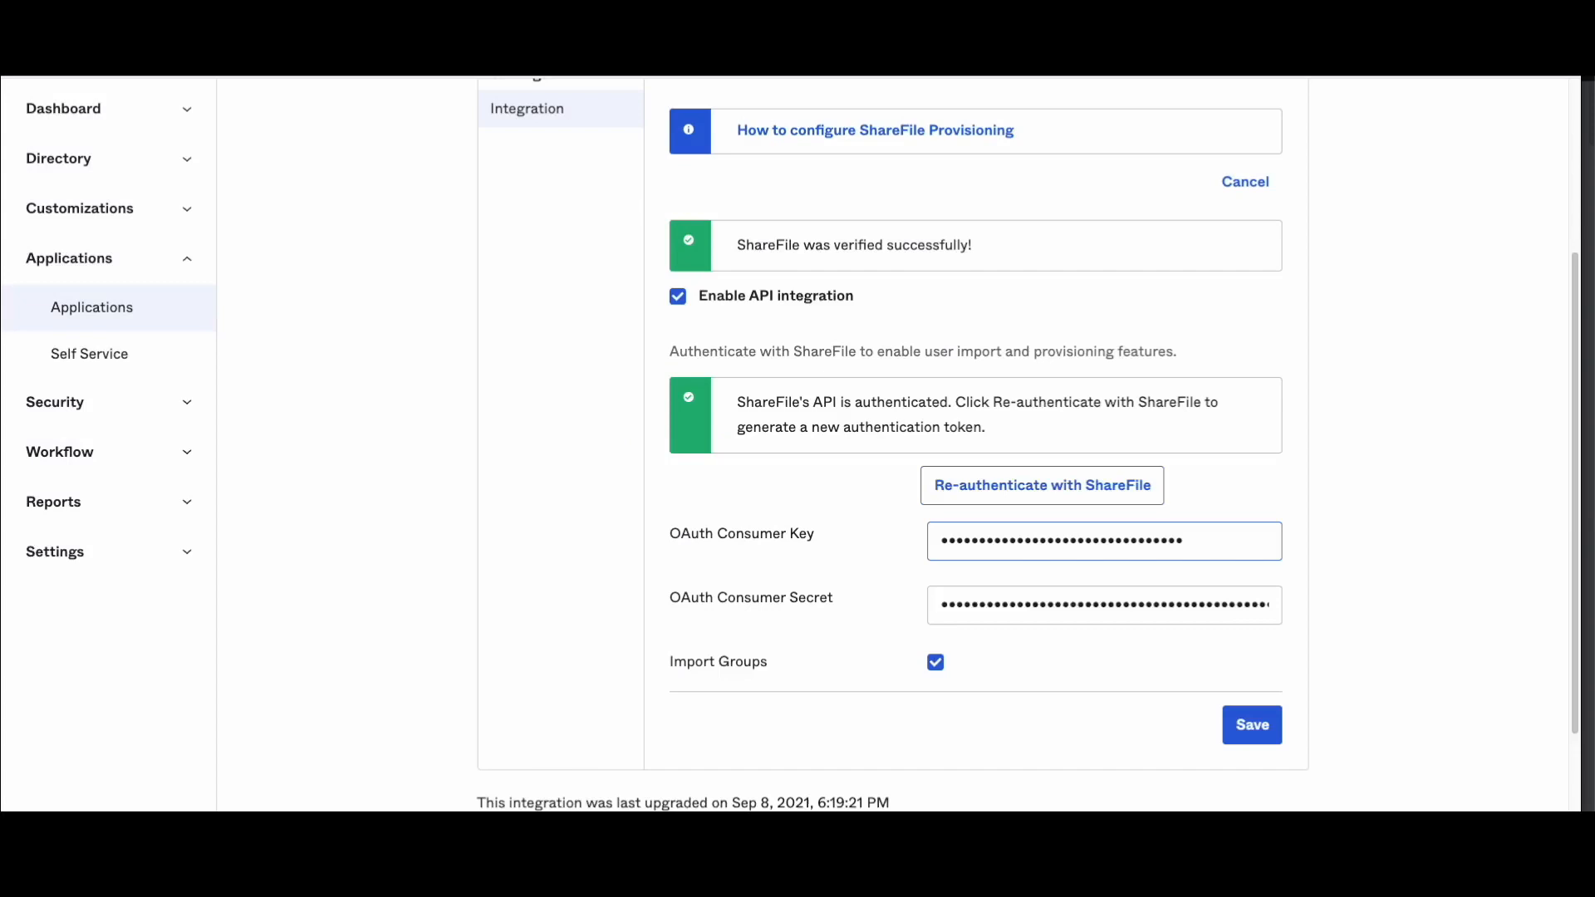
{"action": "mouse_move", "coordinate": [1166, 749]}
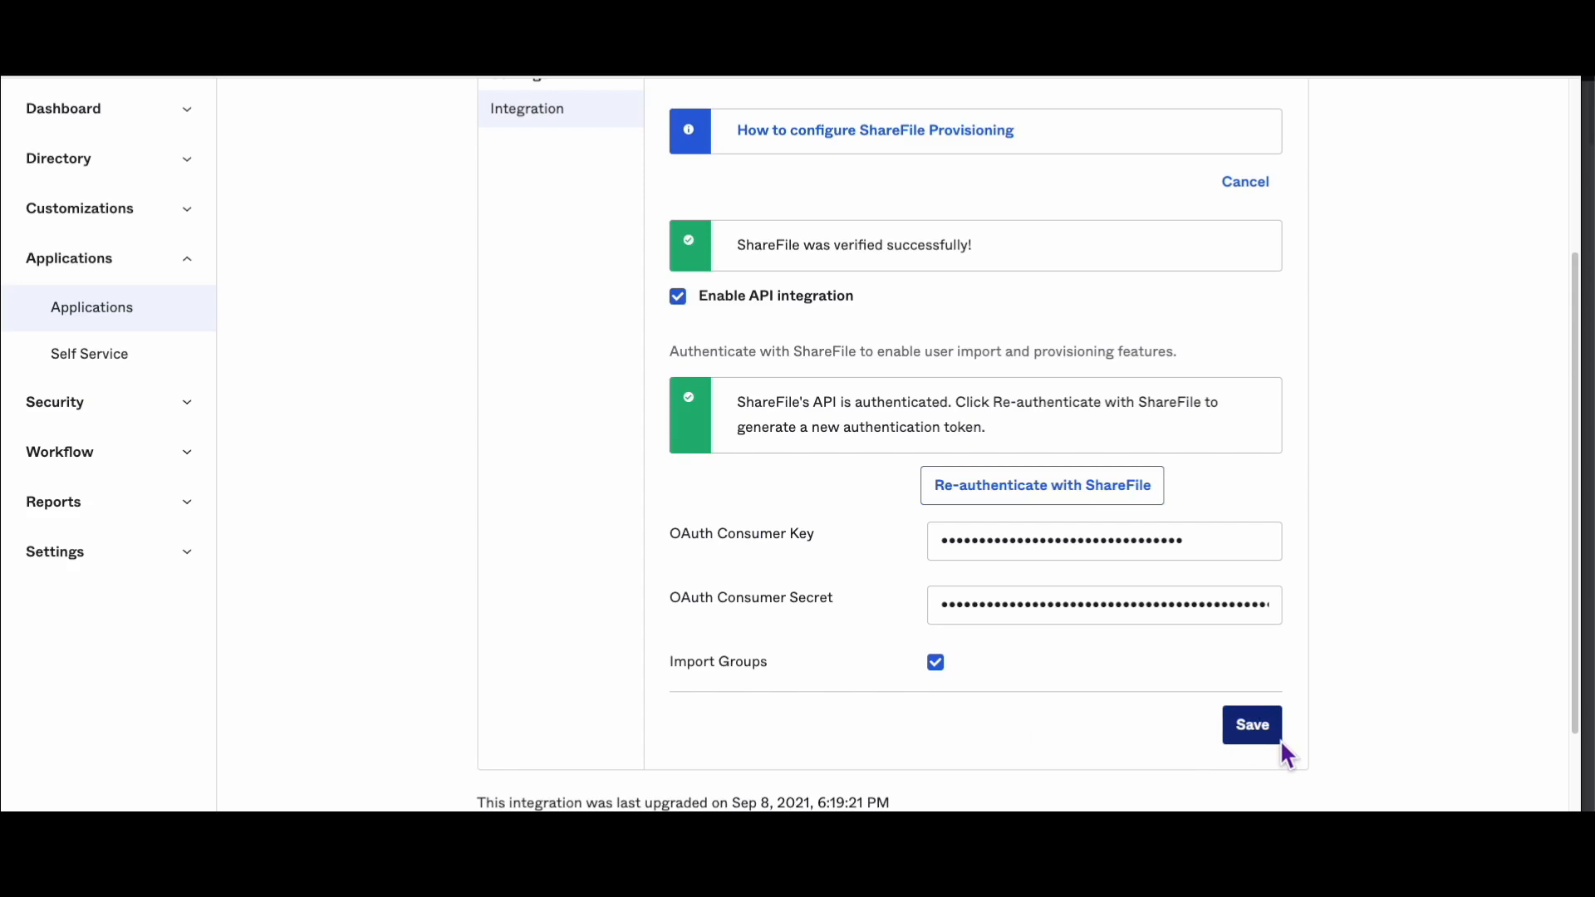
- Save the verified integration, decline the browser password prompt, and review Provisioning To App
{"action": "left_click", "coordinate": [1251, 724]}
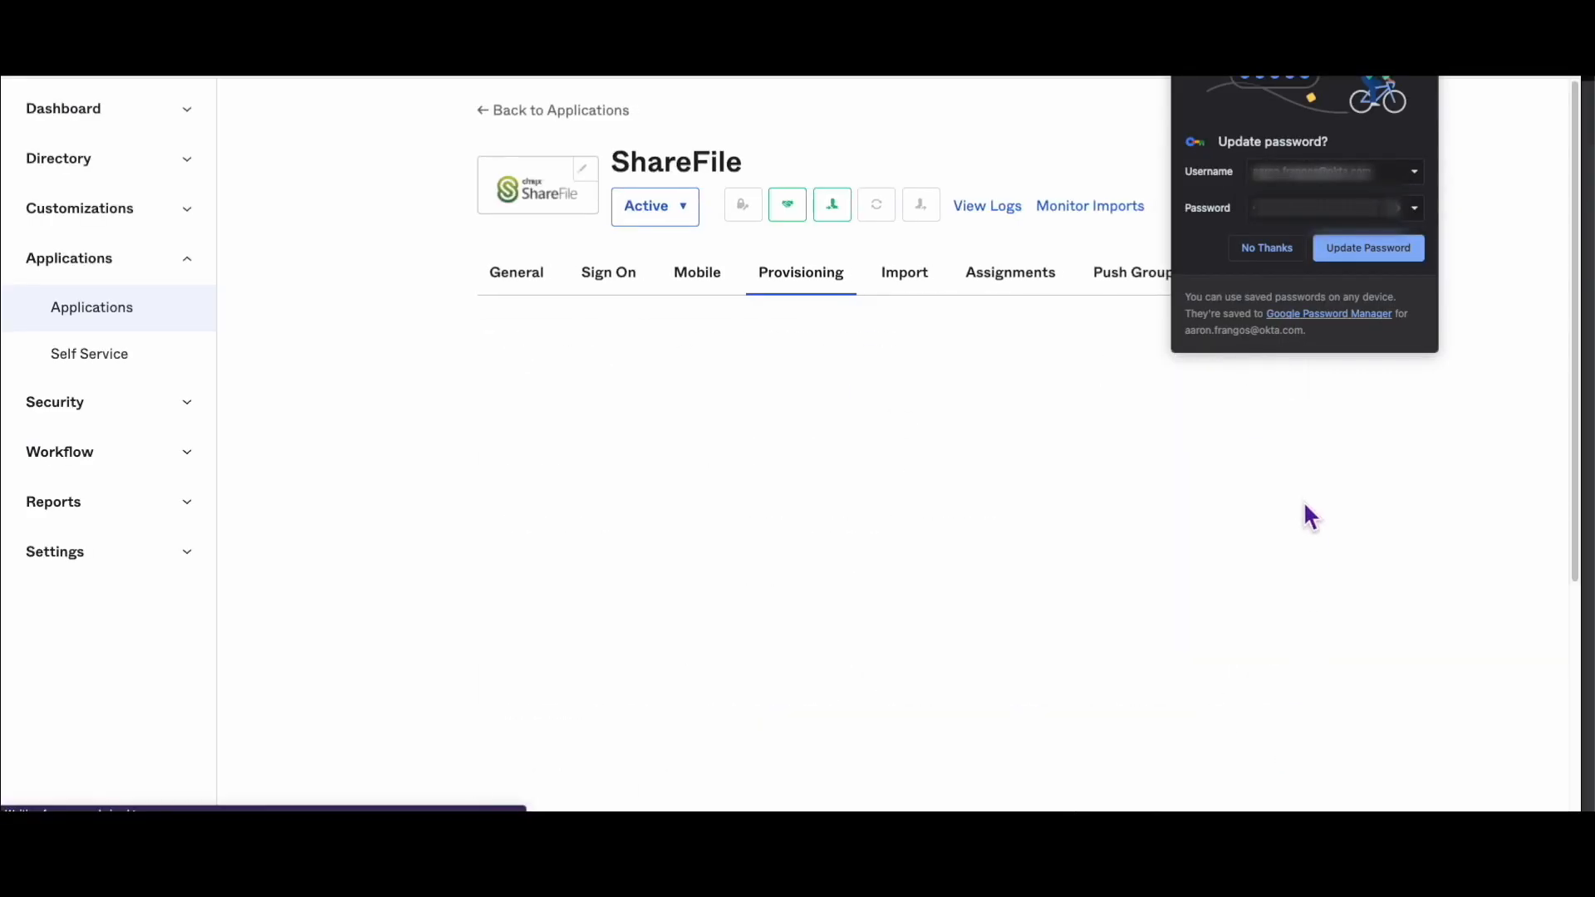
{"action": "left_click", "coordinate": [1265, 248]}
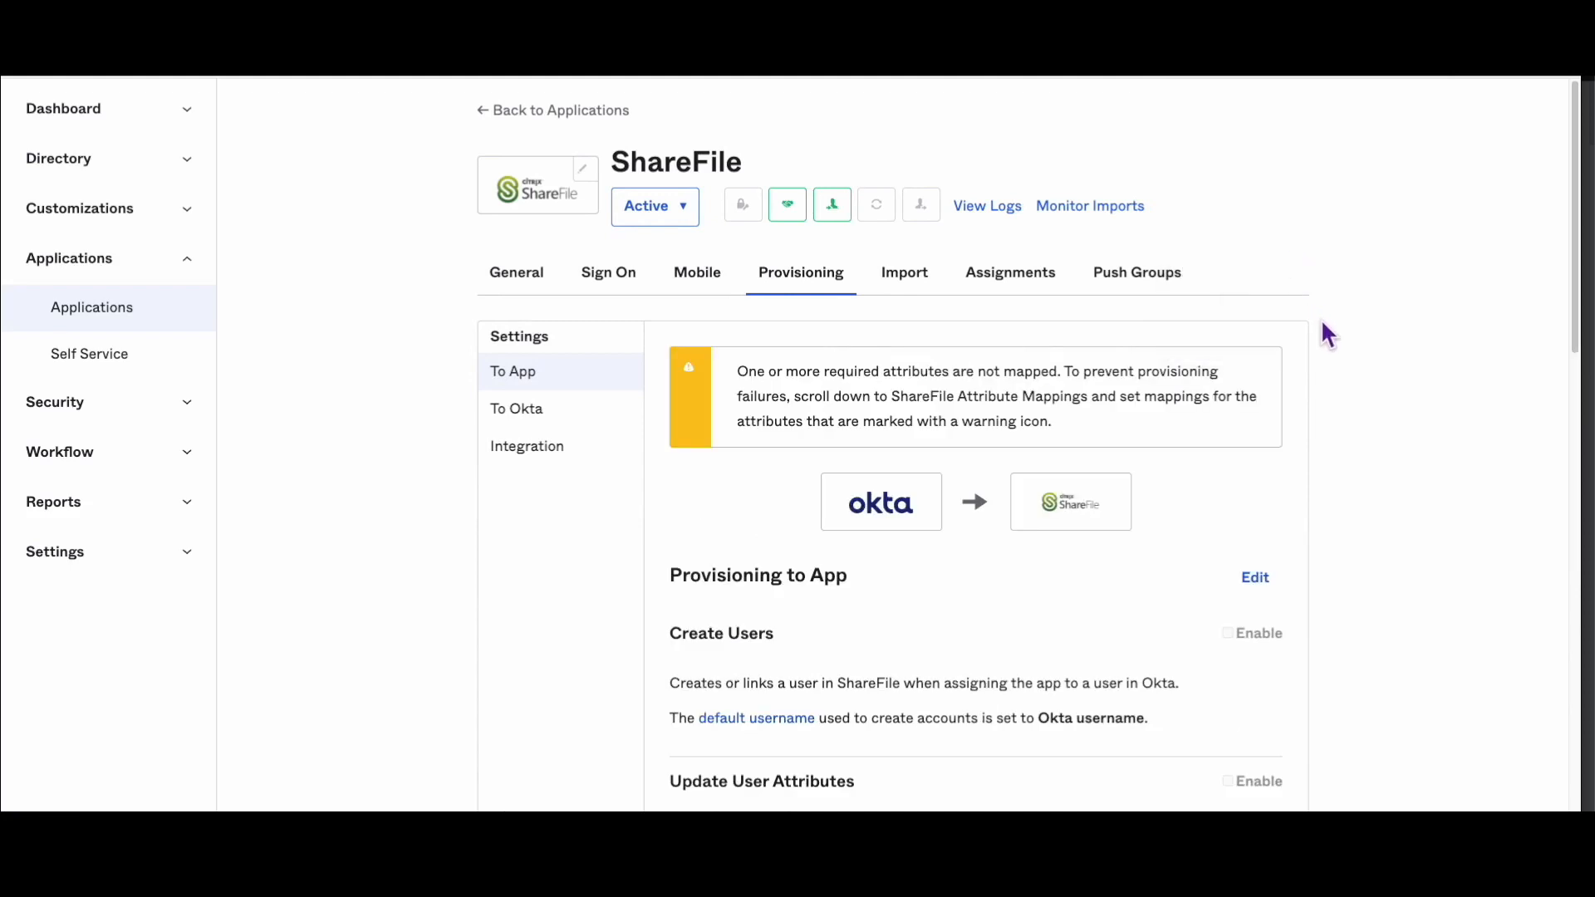
{"action": "mouse_move", "coordinate": [1361, 364]}
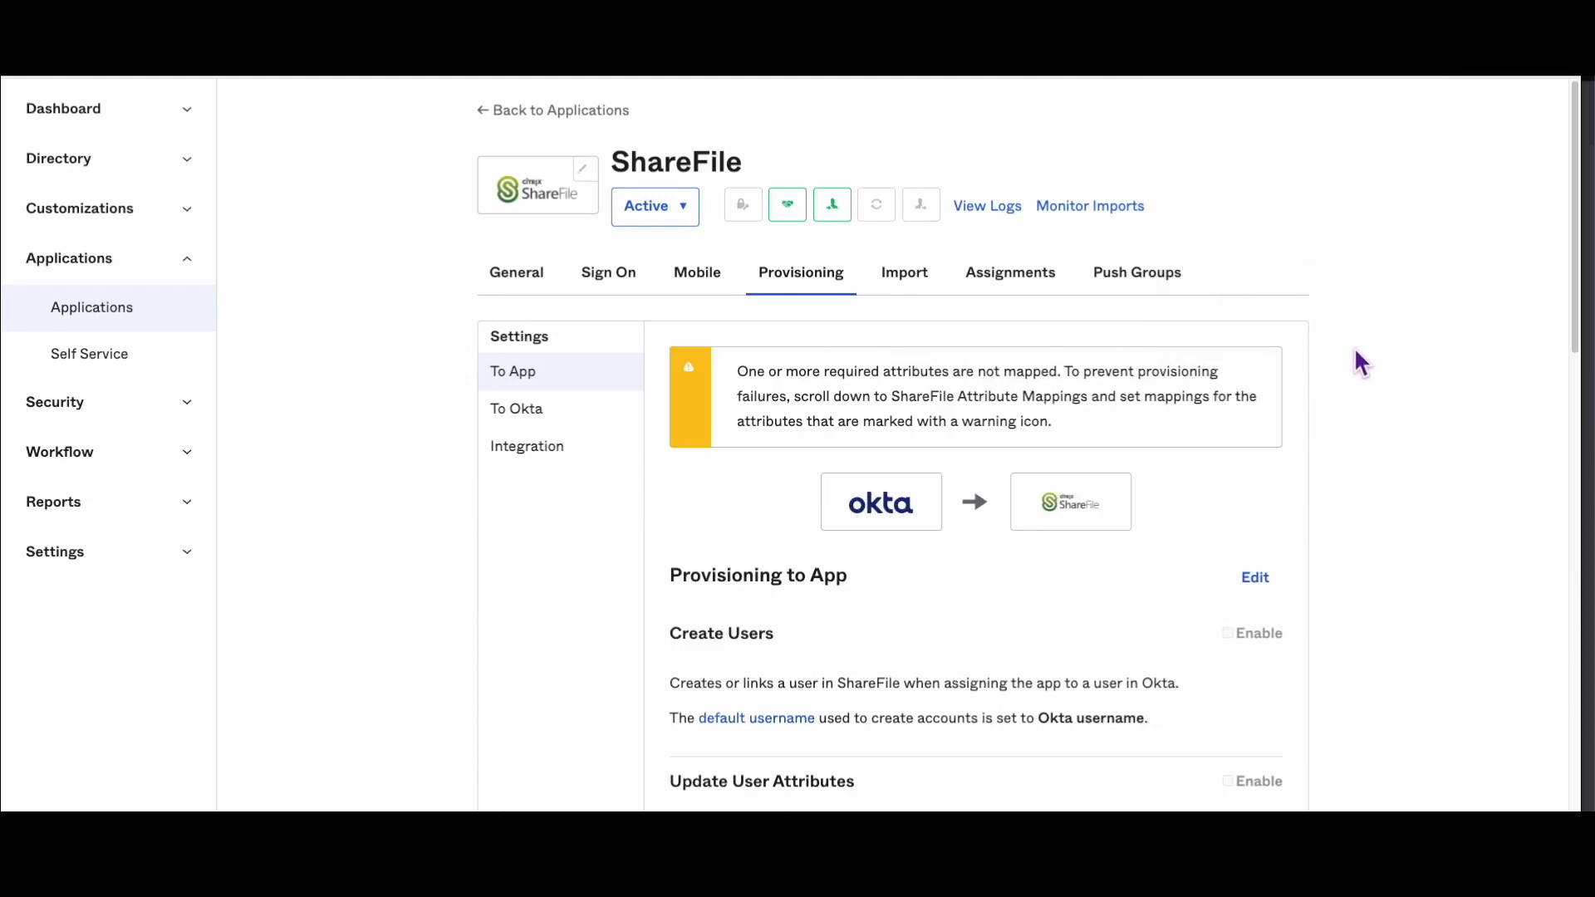
{"action": "scroll", "scroll_direction": "down", "scroll_amount": 3}
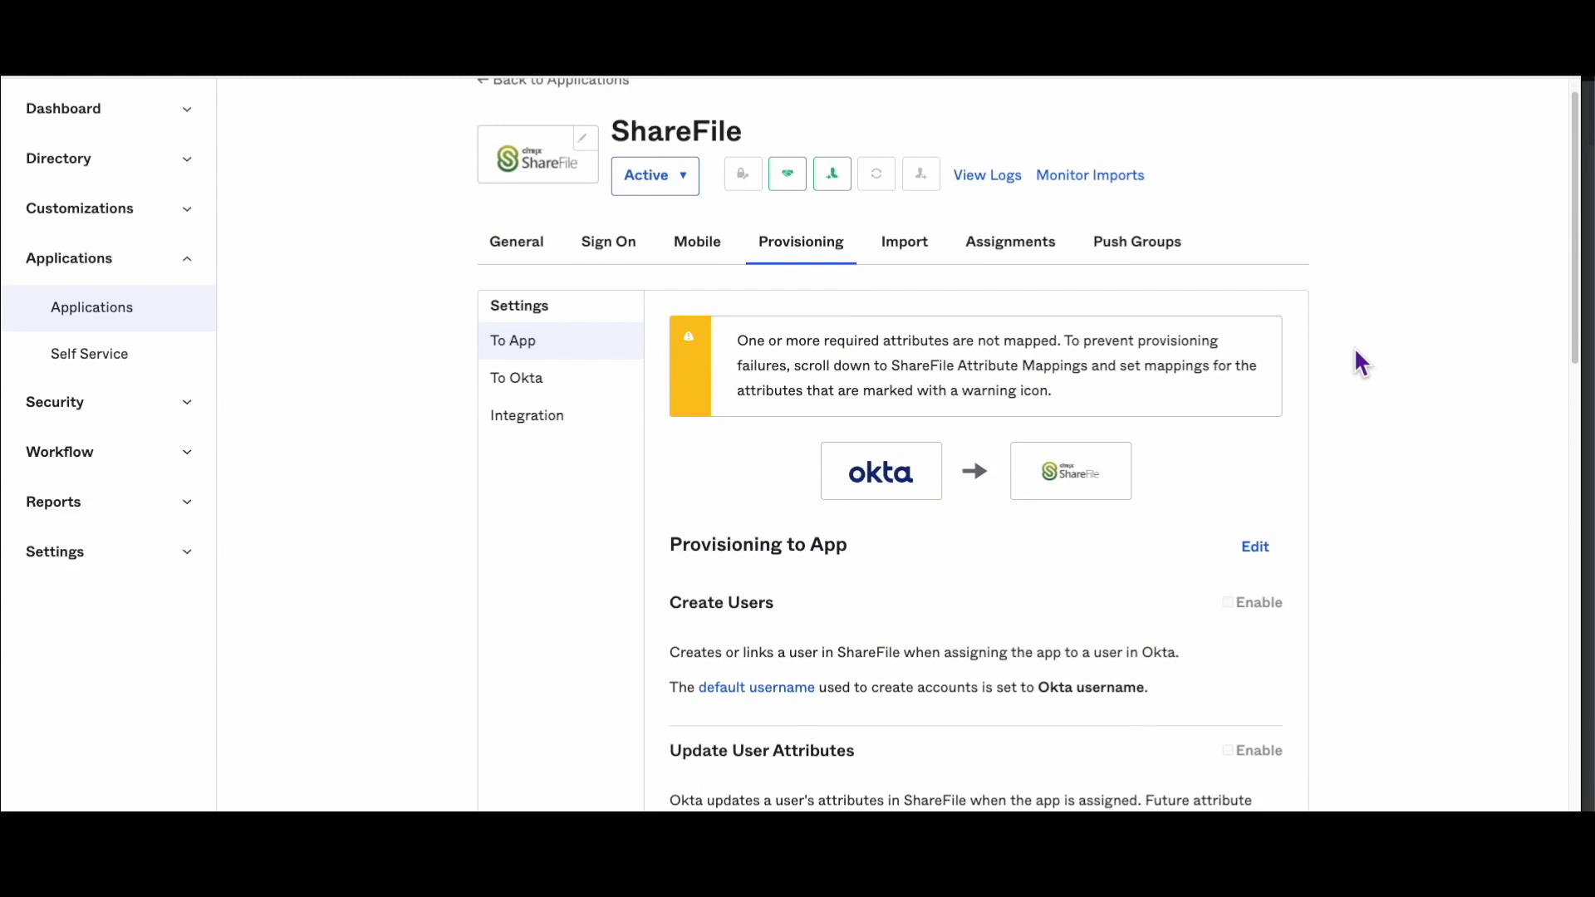